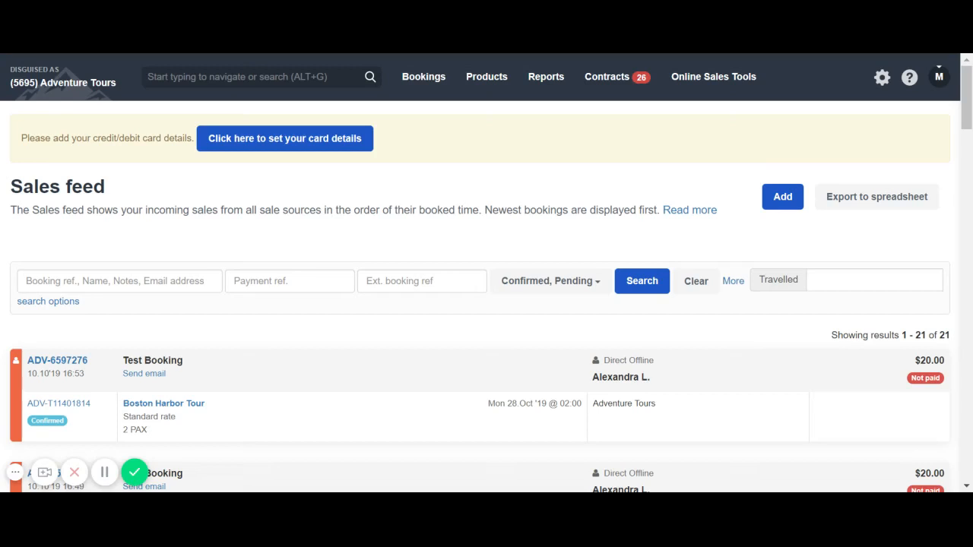
pyautogui.moveTo(407, 177)
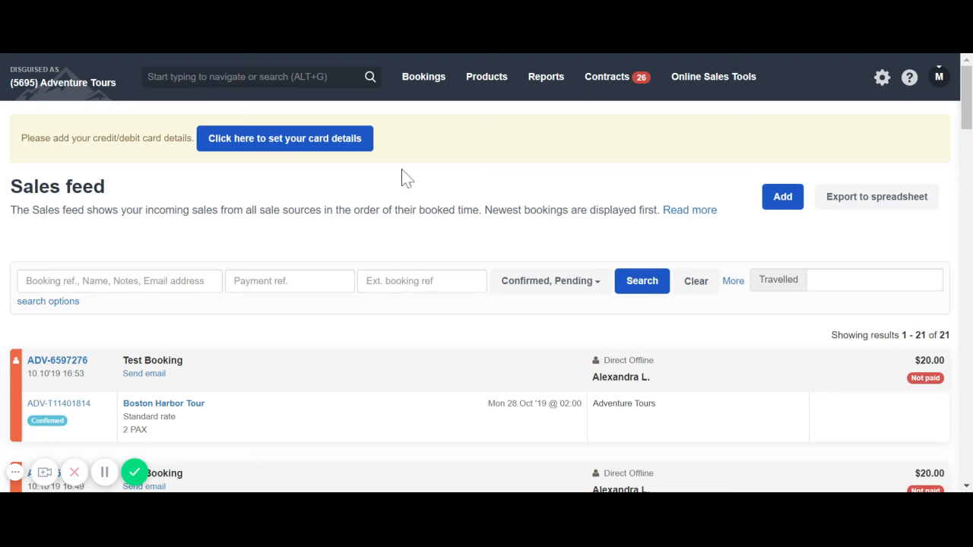
pyautogui.moveTo(422, 76)
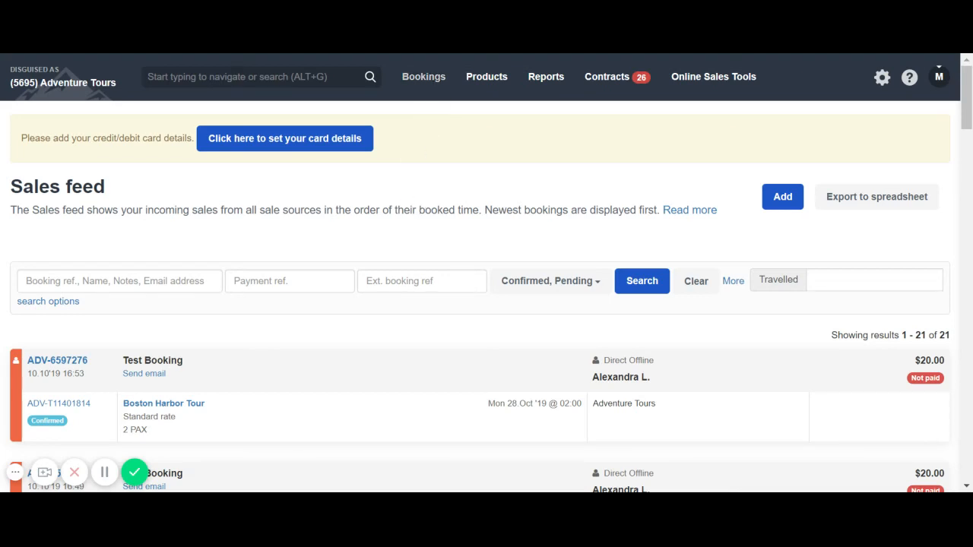
# Step: Navigate through the Bookings menu to the Book : Experiences catalogue page
pyautogui.click(423, 76)
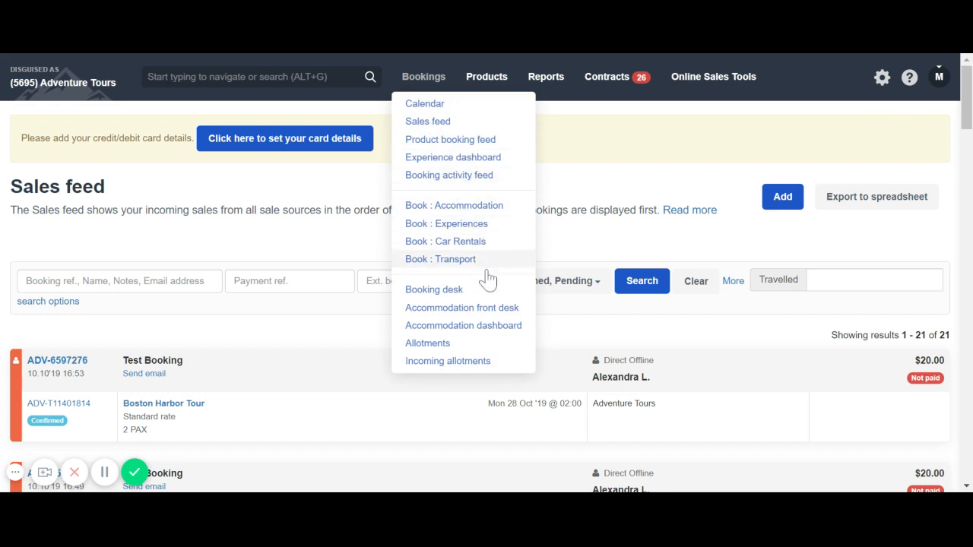
pyautogui.moveTo(473, 296)
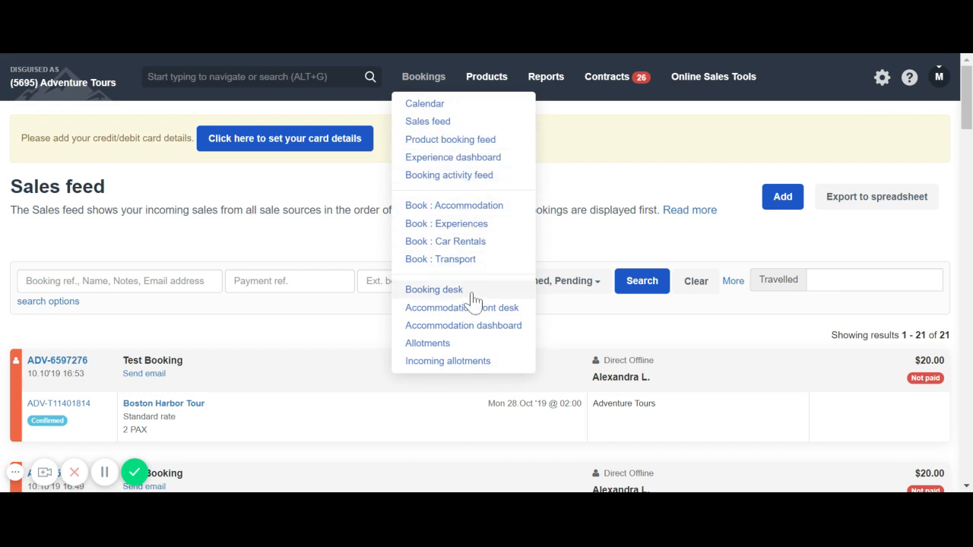
pyautogui.moveTo(473, 303)
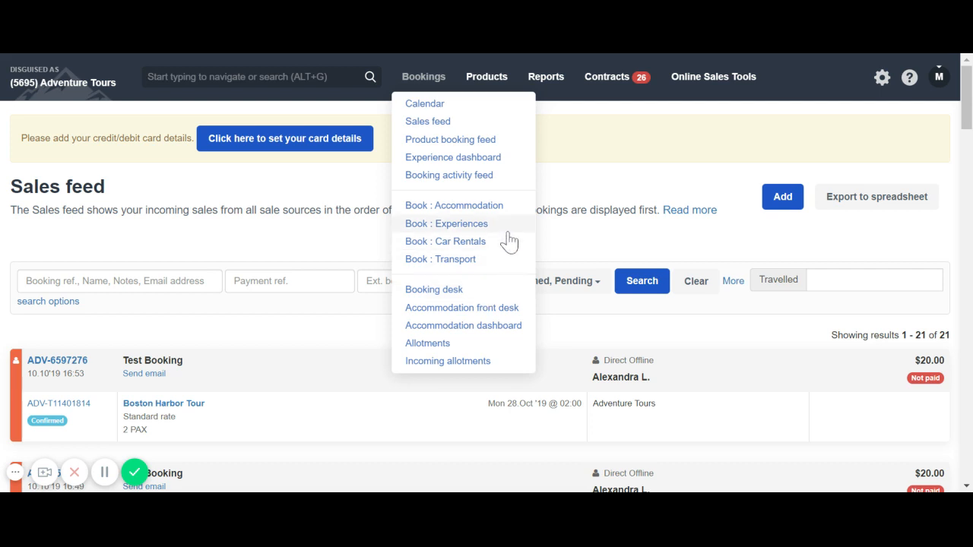
pyautogui.moveTo(505, 231)
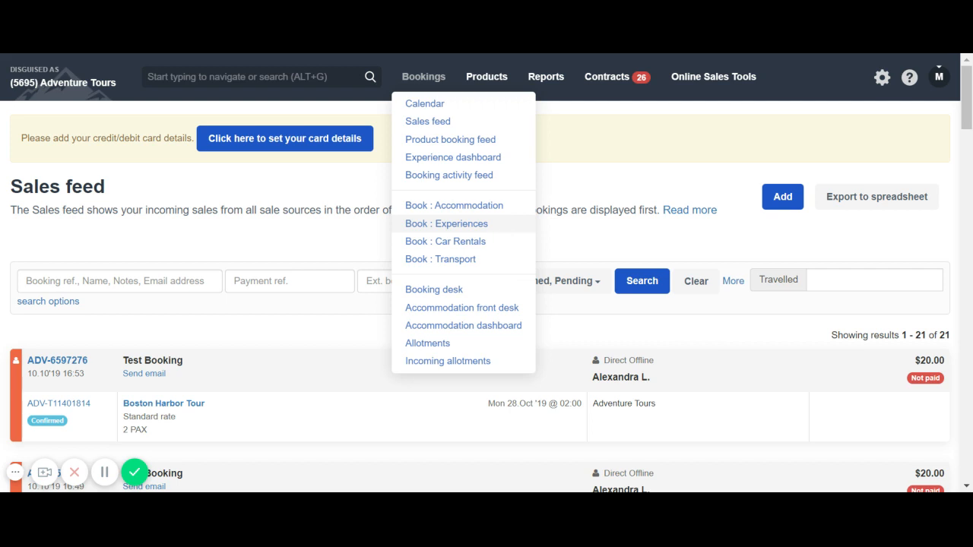
pyautogui.moveTo(829, 143)
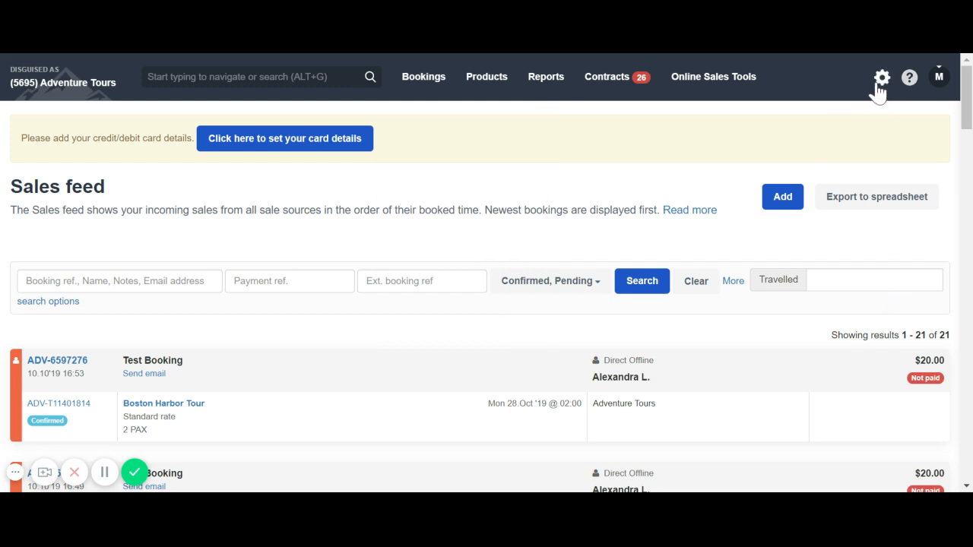
pyautogui.click(882, 76)
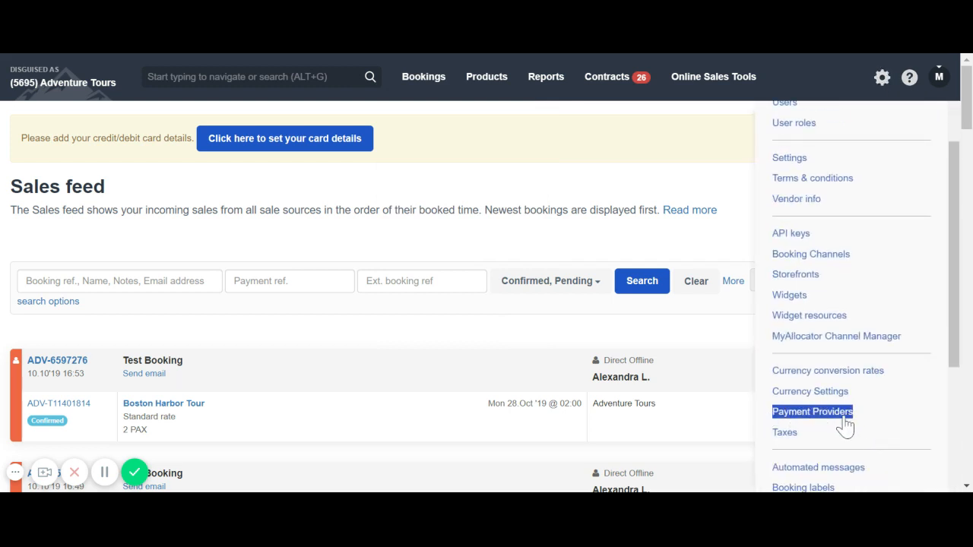
pyautogui.click(371, 76)
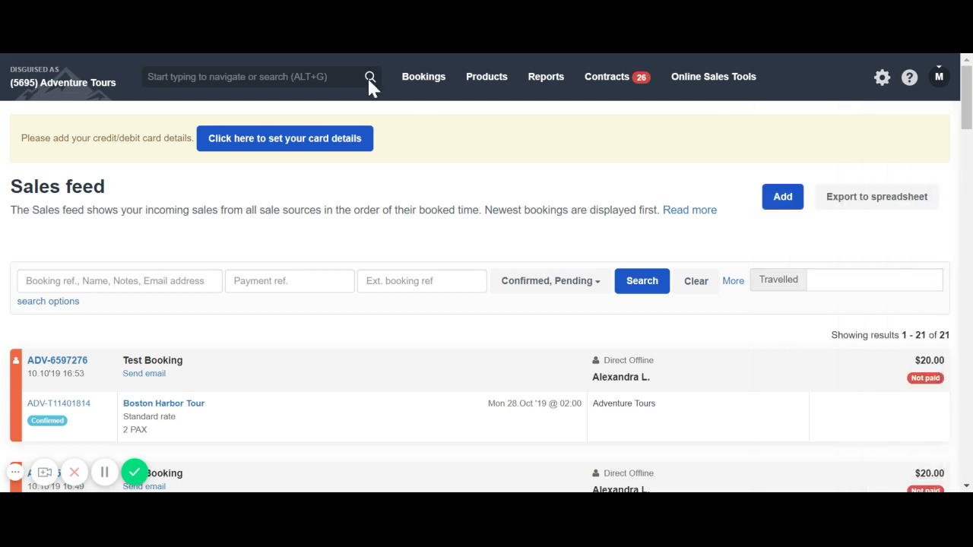
pyautogui.click(423, 76)
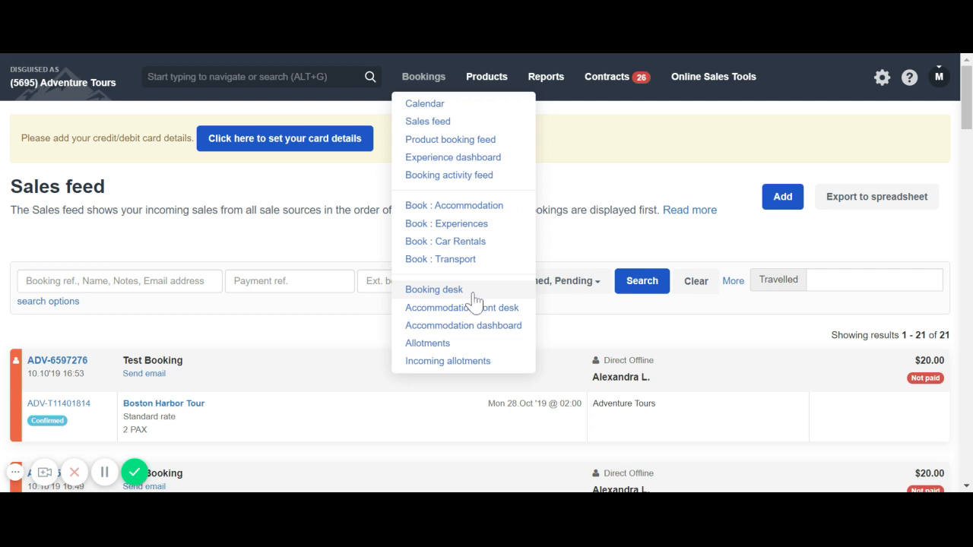
pyautogui.moveTo(474, 304)
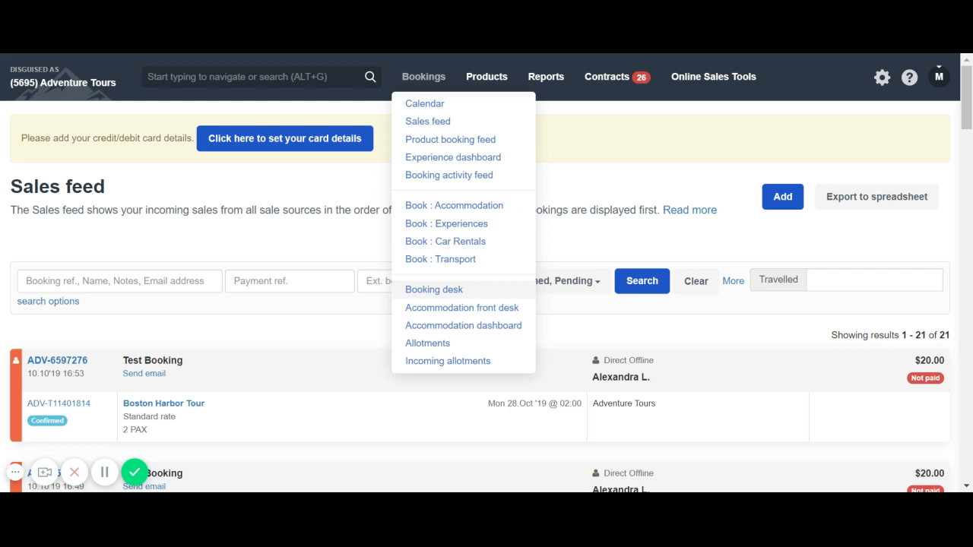
pyautogui.click(487, 236)
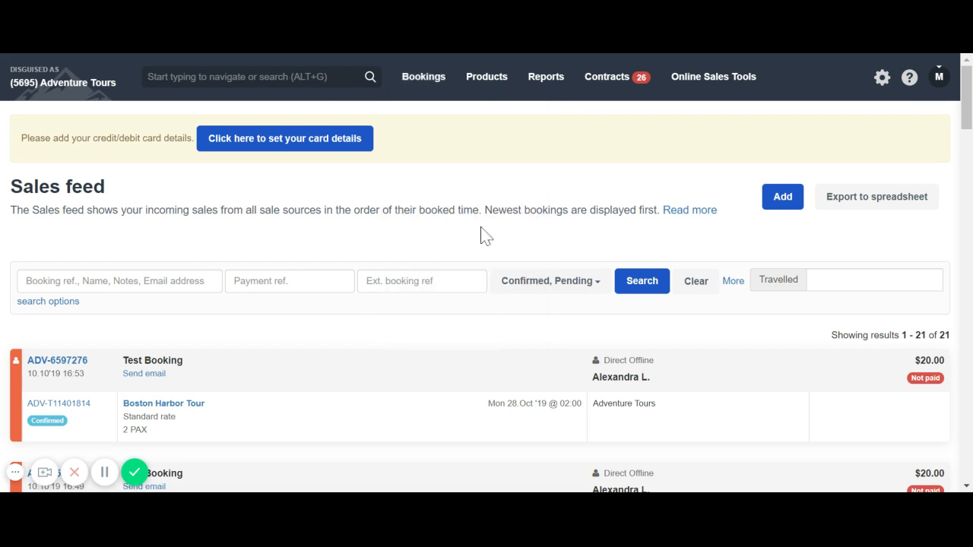
pyautogui.click(781, 196)
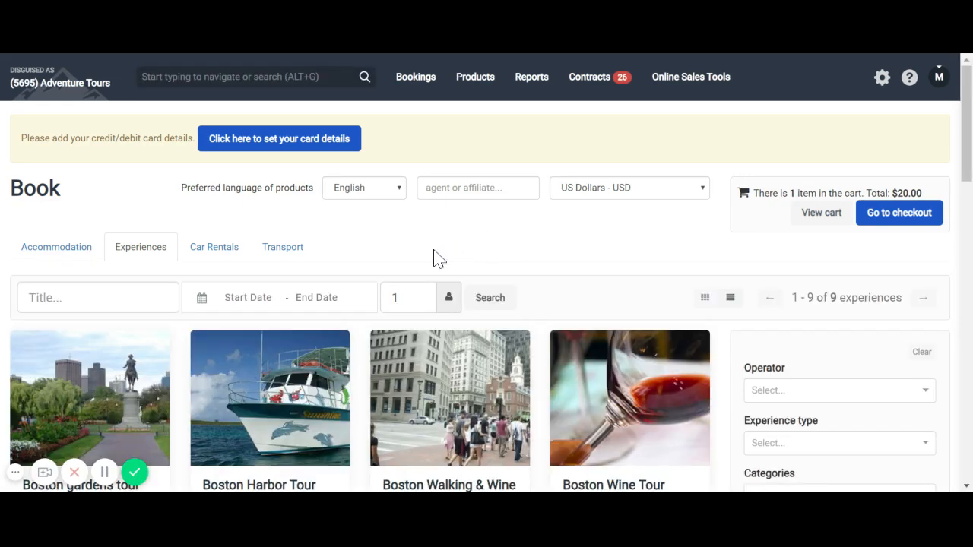
# Step: Start a booking from the Boston Harbor Tour card via Book Now
pyautogui.scroll(-3)
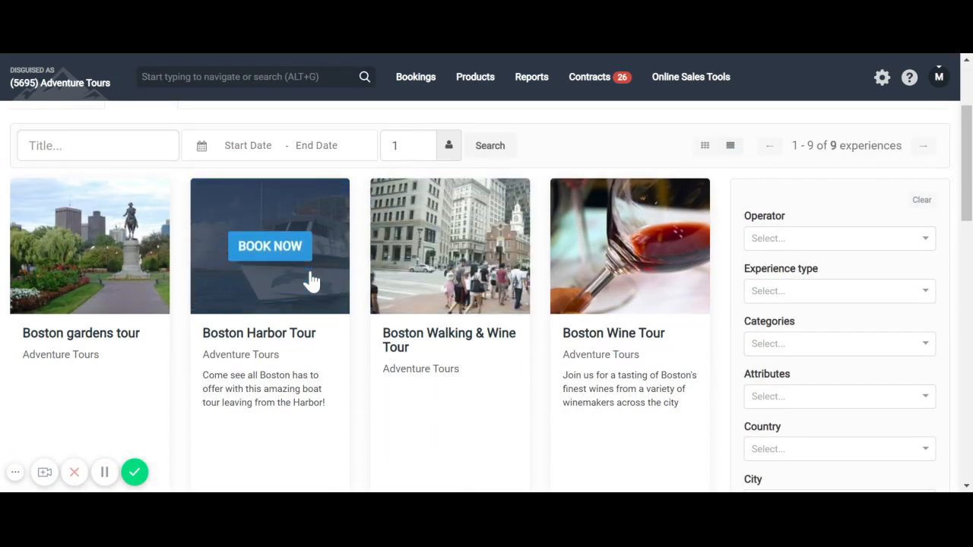
pyautogui.moveTo(277, 282)
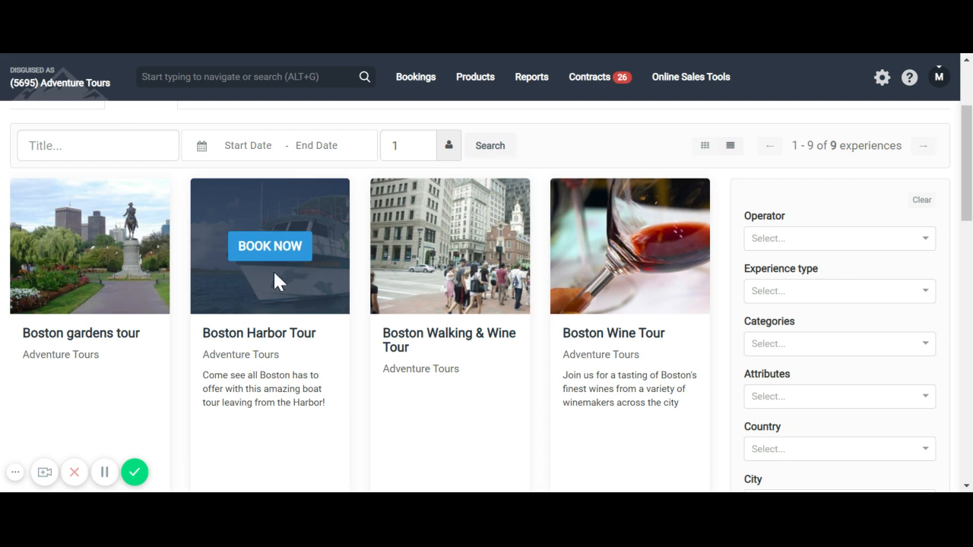
pyautogui.moveTo(272, 281)
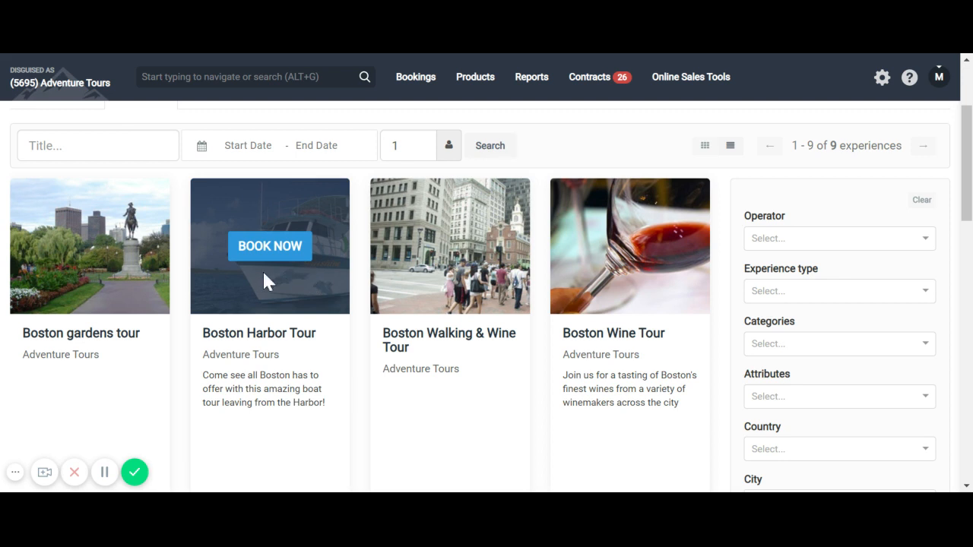
pyautogui.moveTo(270, 261)
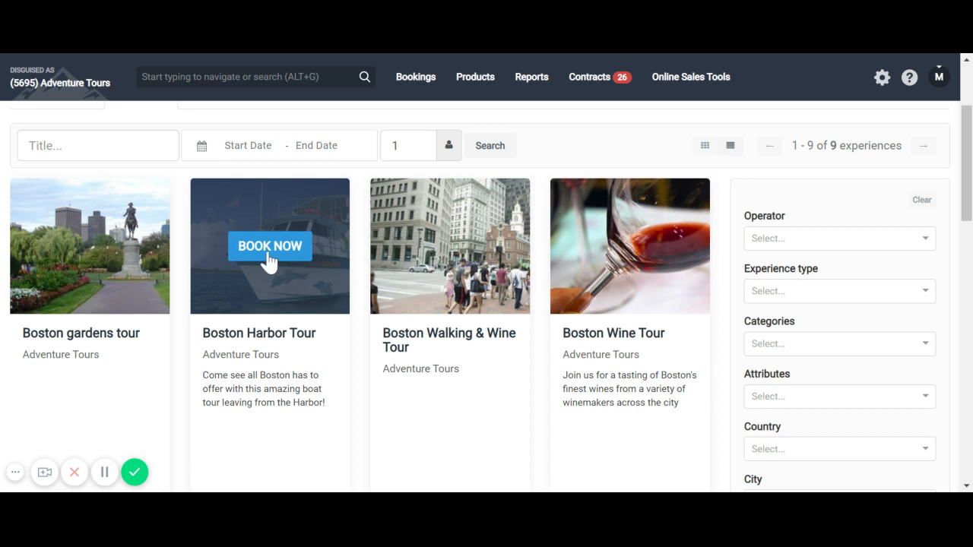
pyautogui.click(269, 247)
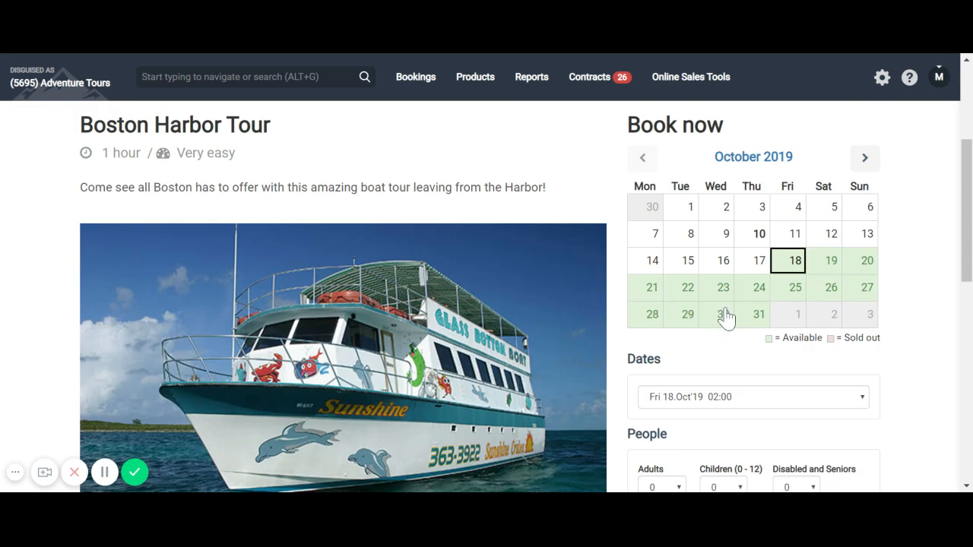
# Step: Add the Boston Harbor Tour on 30 October 2019 for 2 adults to the booking
pyautogui.click(715, 313)
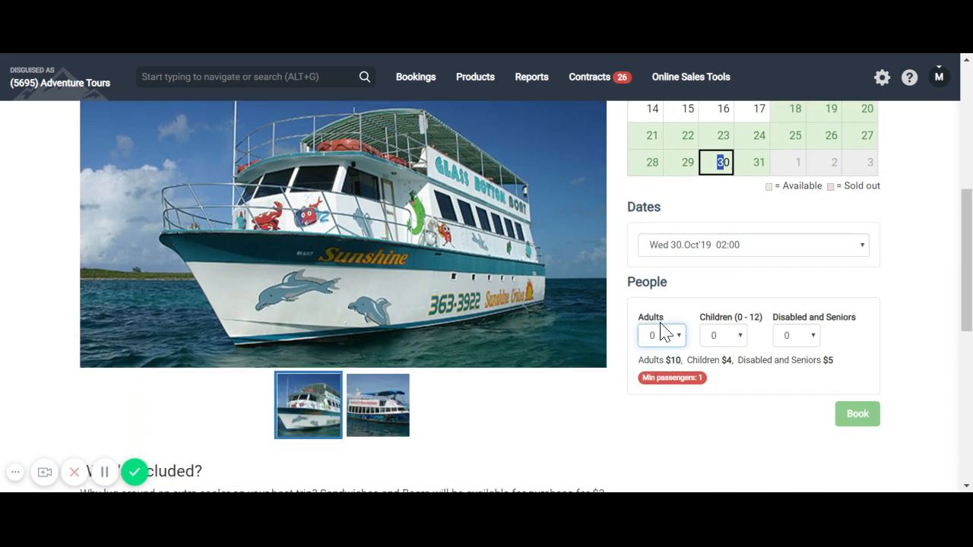
pyautogui.click(660, 336)
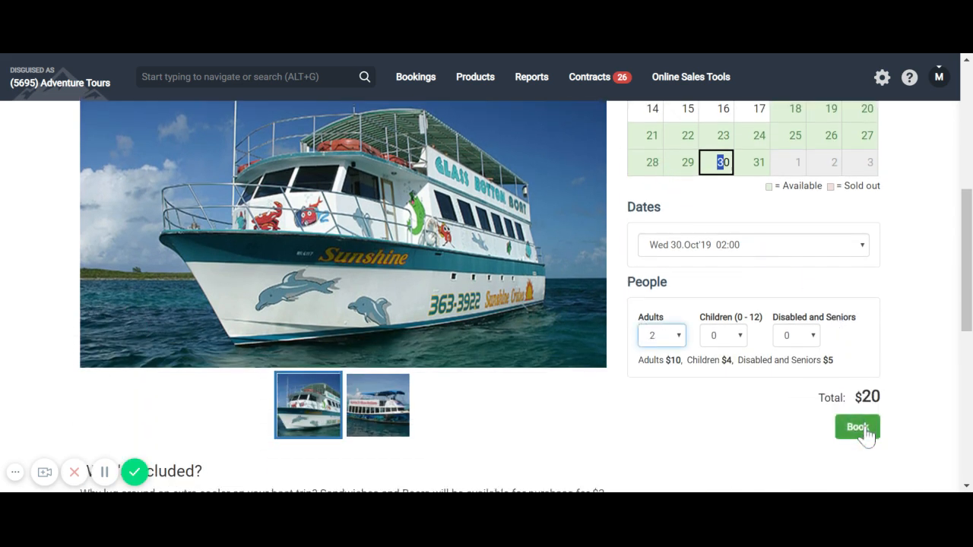
pyautogui.click(857, 426)
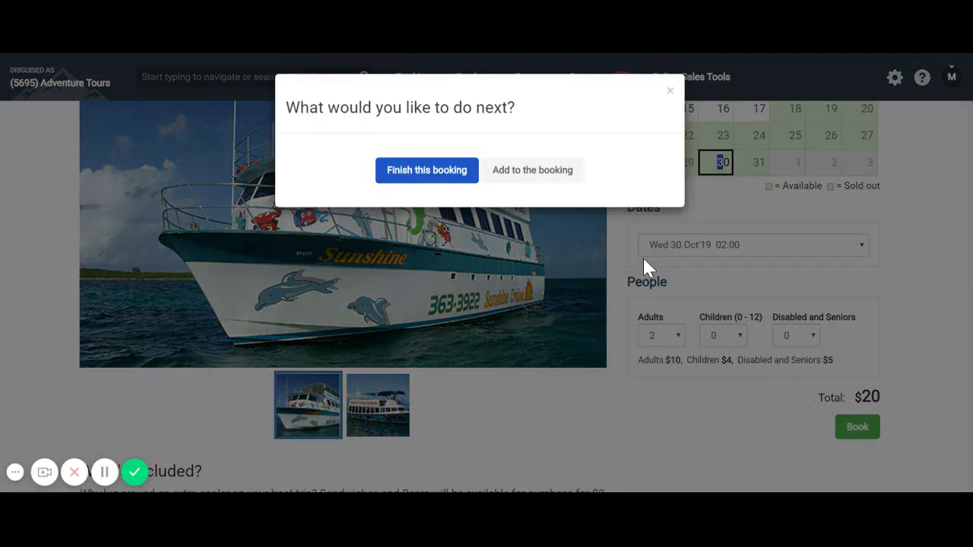
pyautogui.click(426, 171)
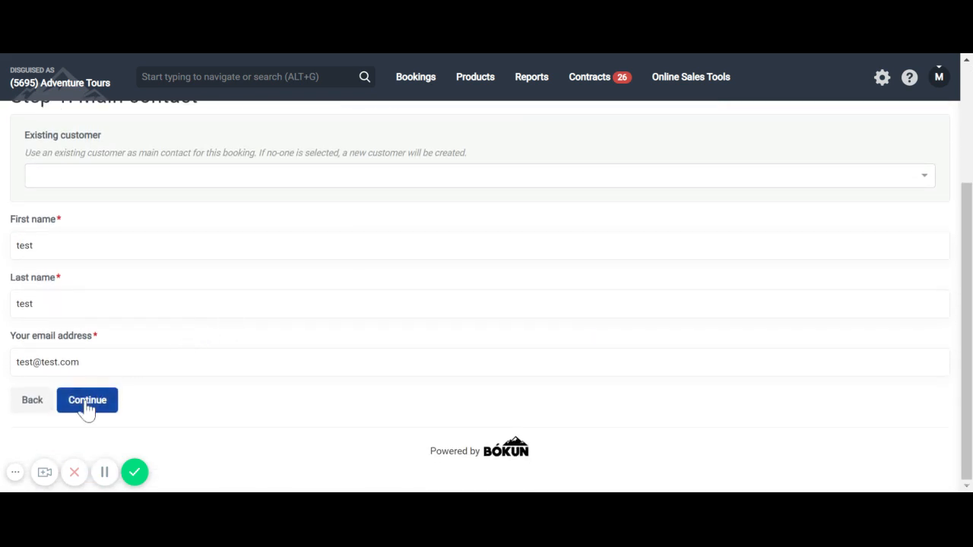
# Step: Submit the main contact details and continue past the booking questions to payment and confirmation
pyautogui.click(87, 400)
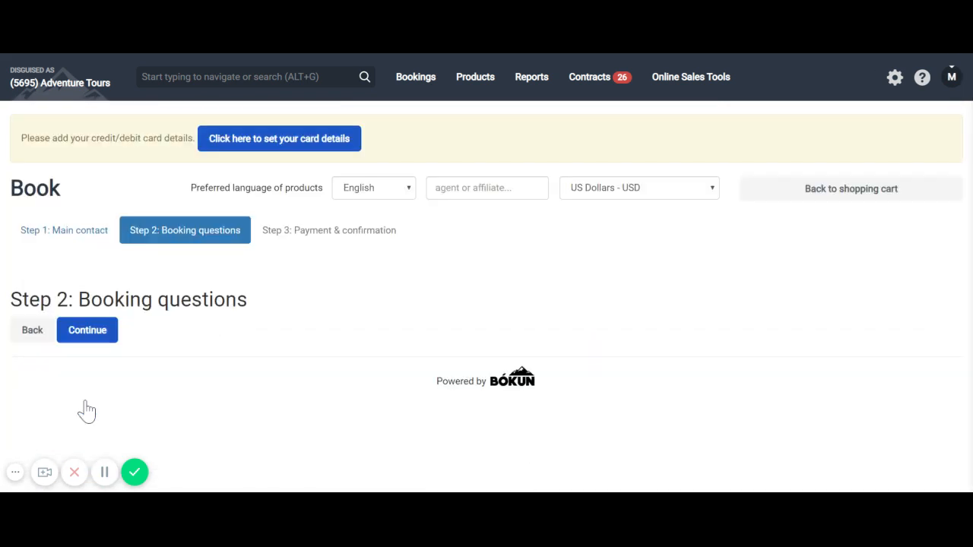
pyautogui.moveTo(88, 330)
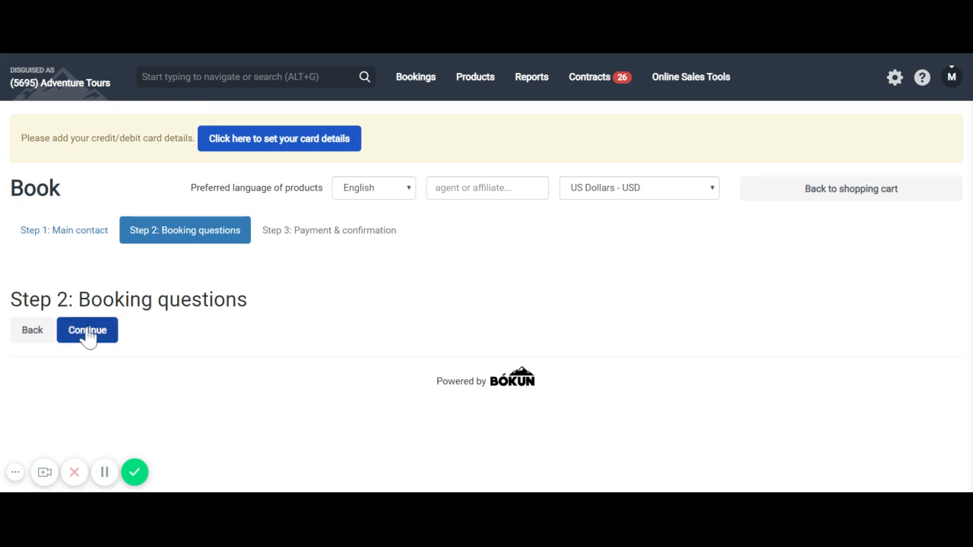
pyautogui.click(86, 330)
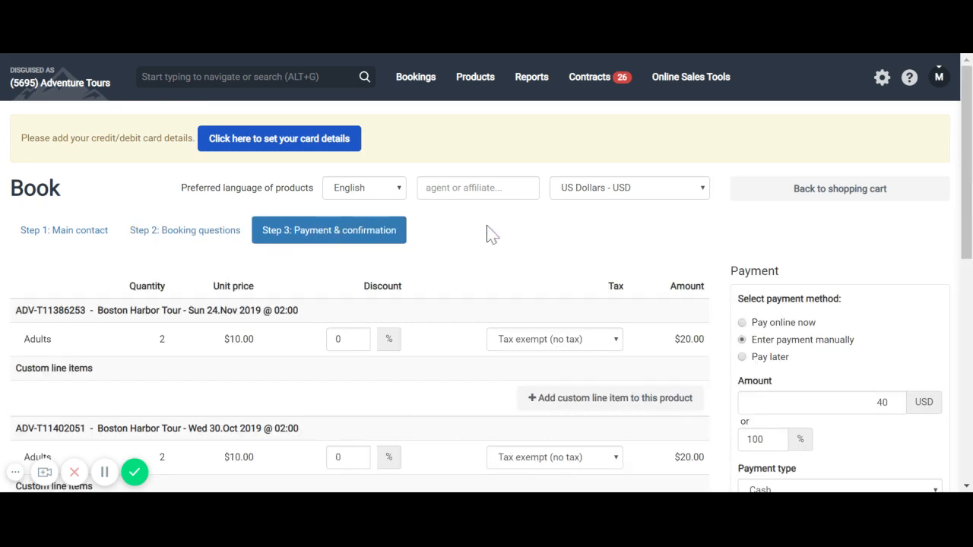
# Step: Try the online and manual payment options, then settle on Pay later as the payment method
pyautogui.scroll(-3)
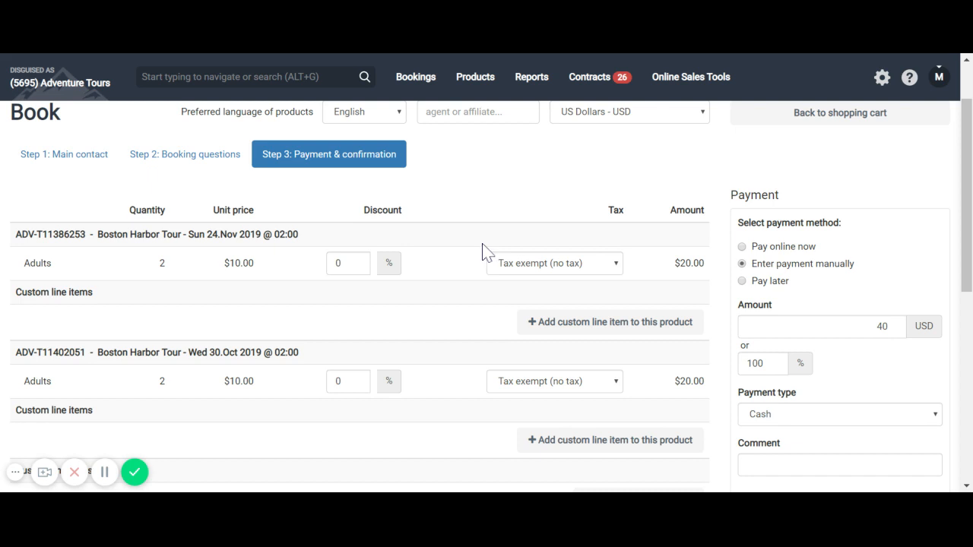
pyautogui.moveTo(344, 240)
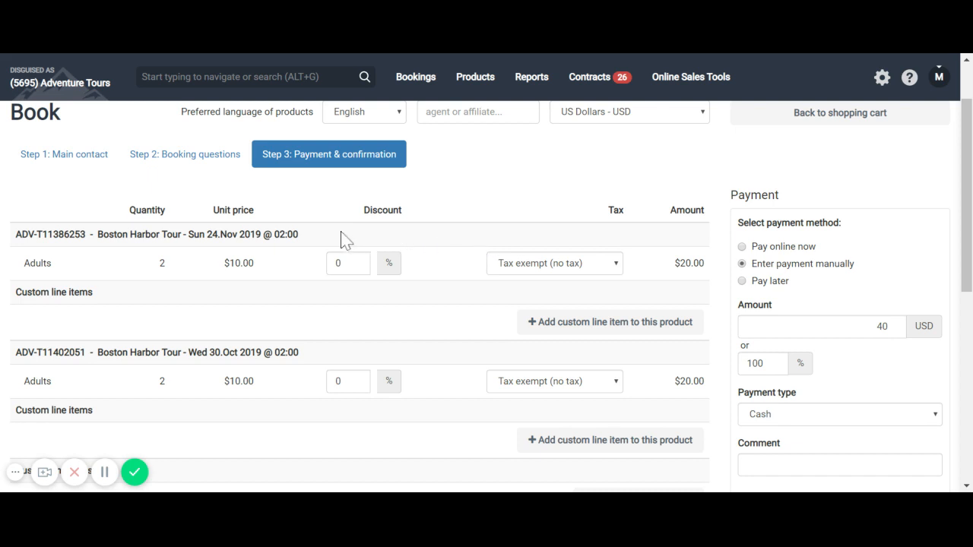
pyautogui.doubleClick(274, 234)
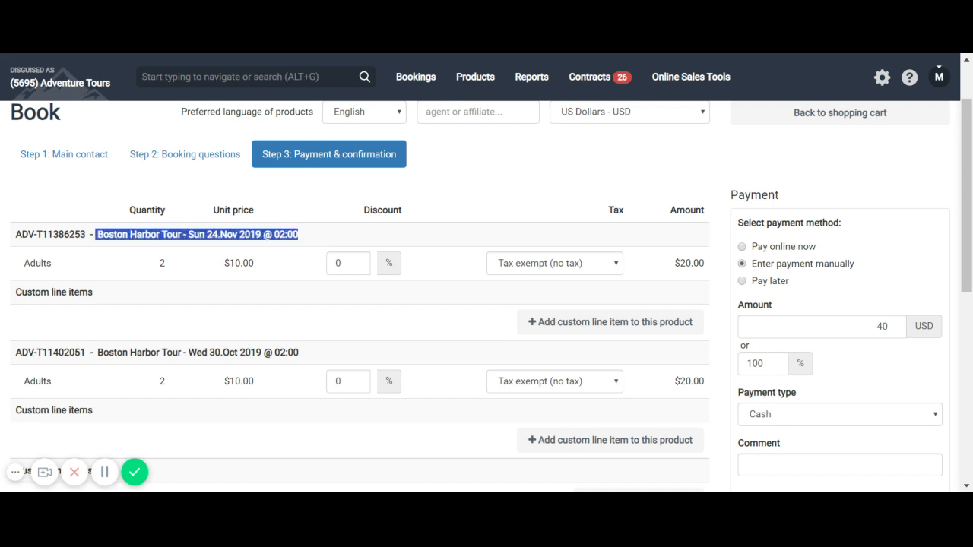
pyautogui.moveTo(882, 241)
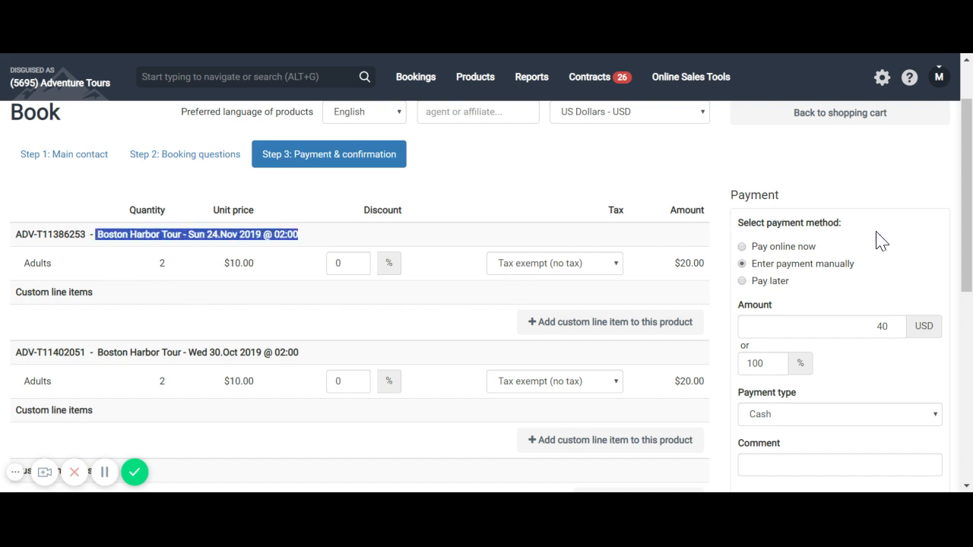
pyautogui.click(743, 247)
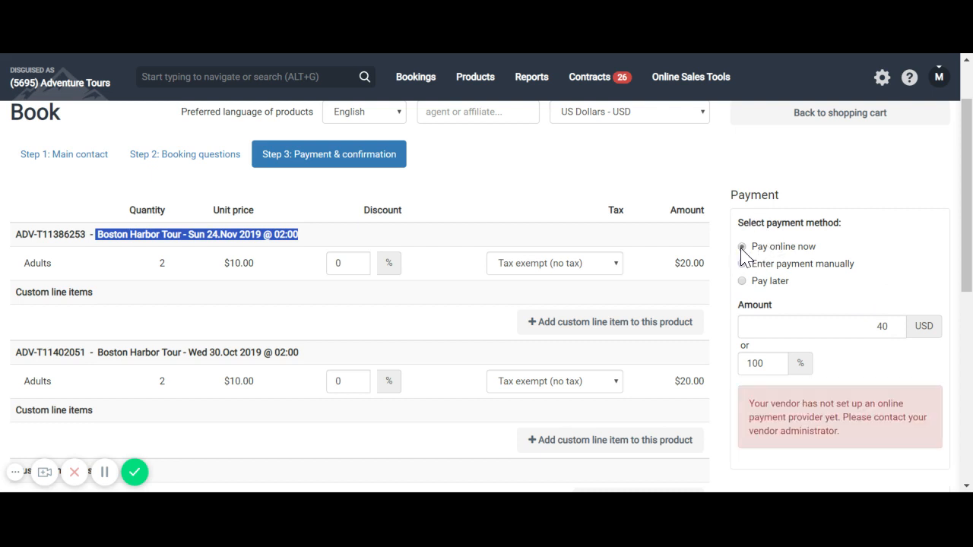
pyautogui.click(742, 264)
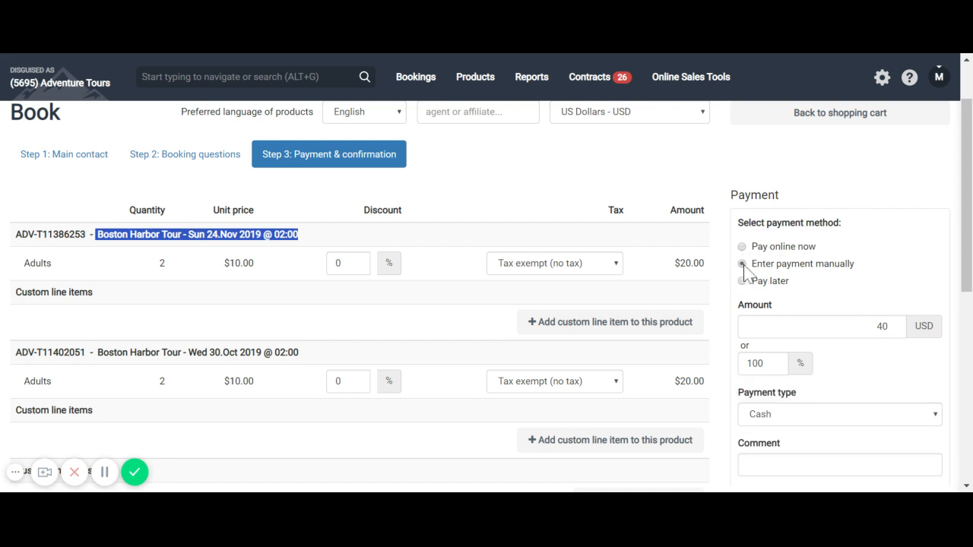
pyautogui.click(743, 280)
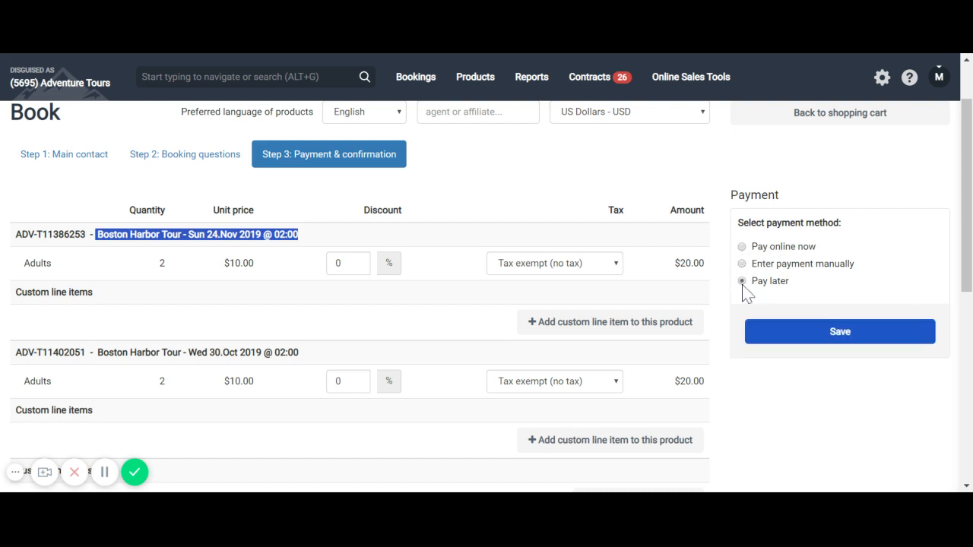
pyautogui.click(742, 246)
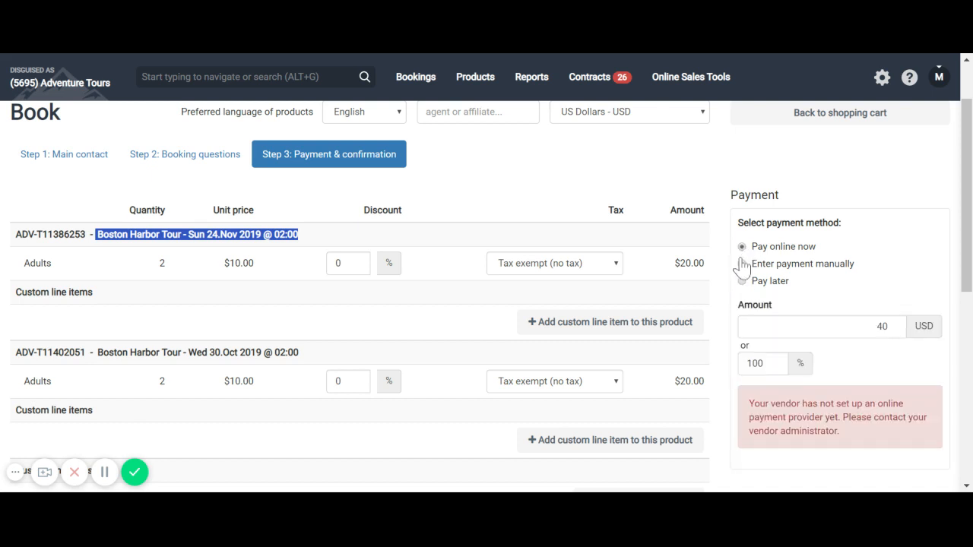
pyautogui.moveTo(730, 392)
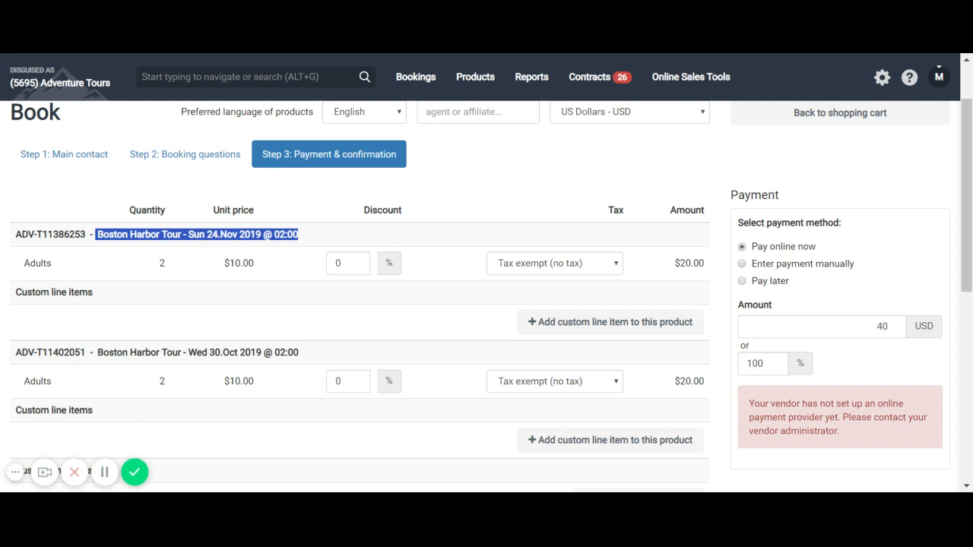
pyautogui.moveTo(749, 273)
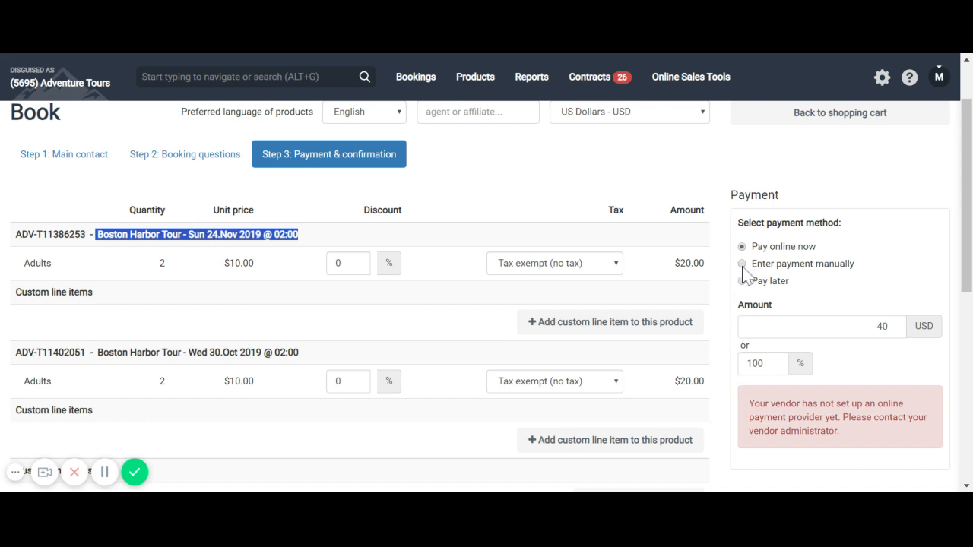
pyautogui.click(742, 265)
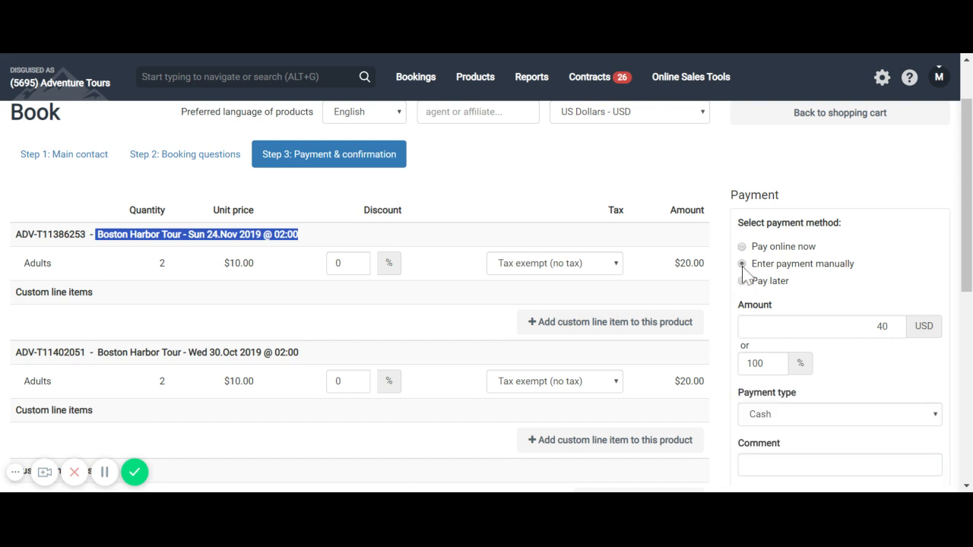
pyautogui.click(743, 264)
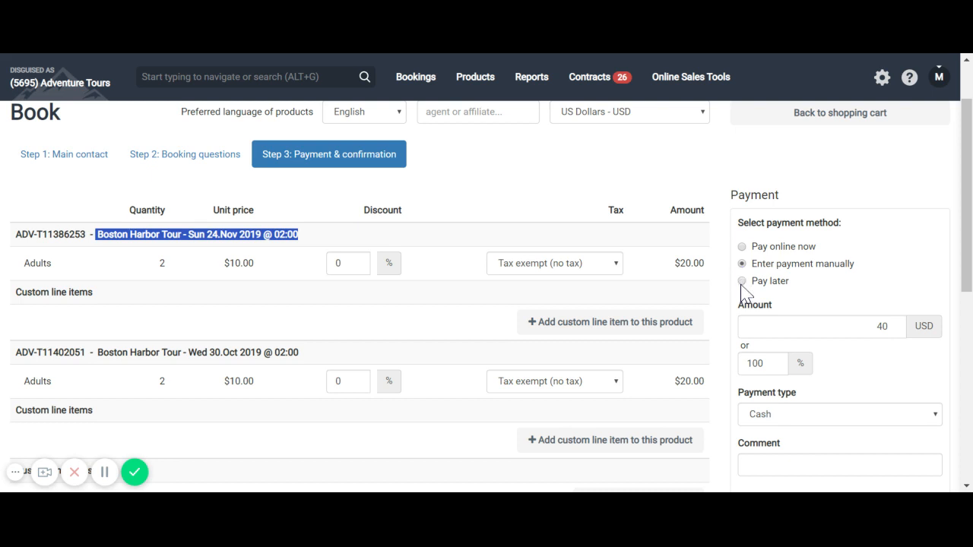
pyautogui.moveTo(815, 428)
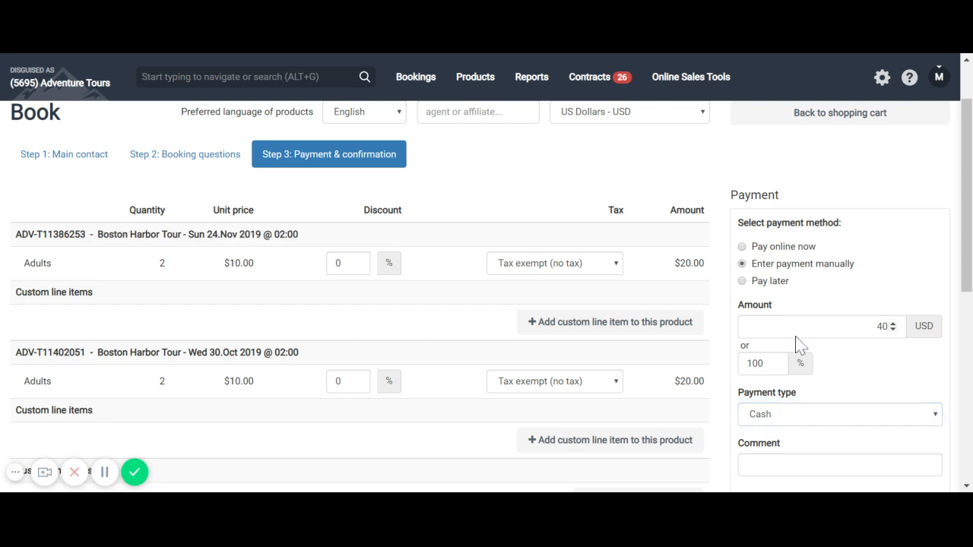
pyautogui.click(742, 280)
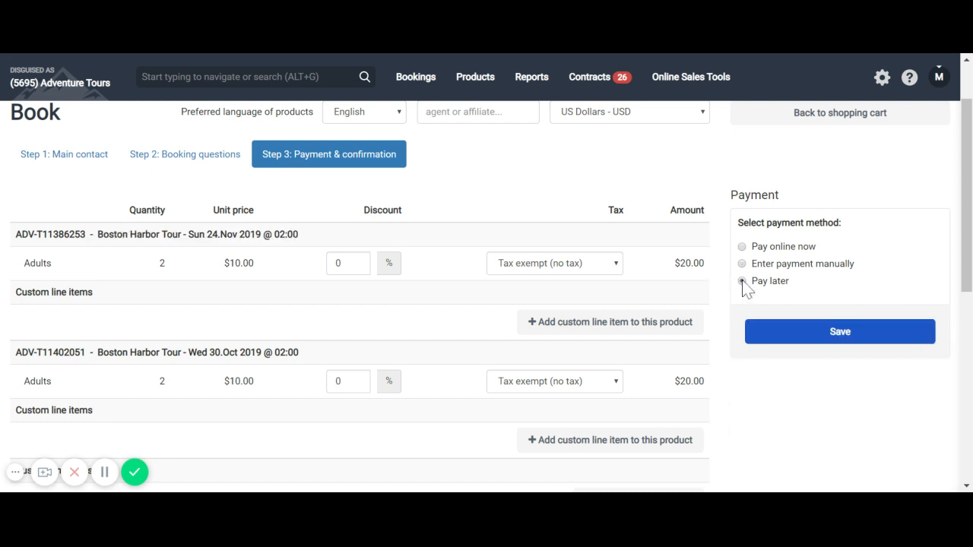
pyautogui.click(742, 280)
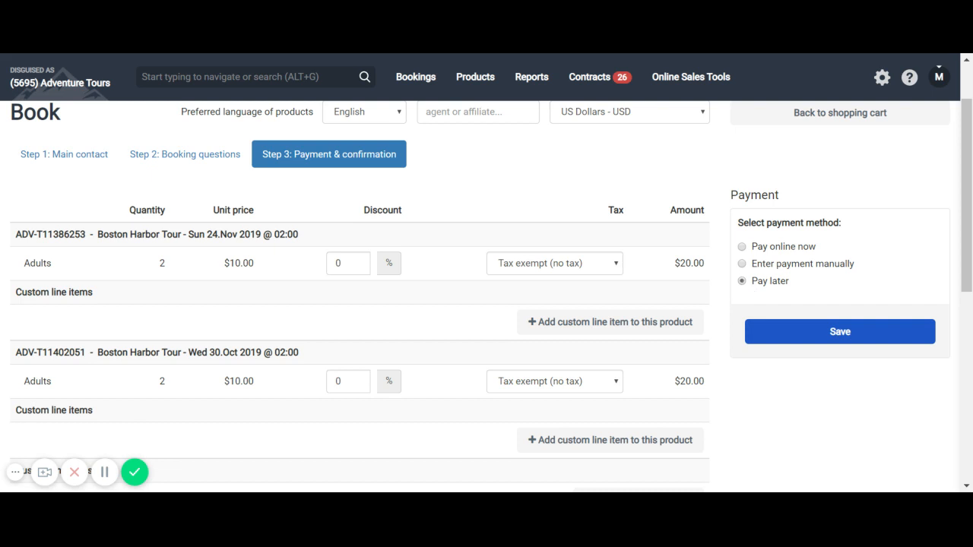
pyautogui.moveTo(838, 371)
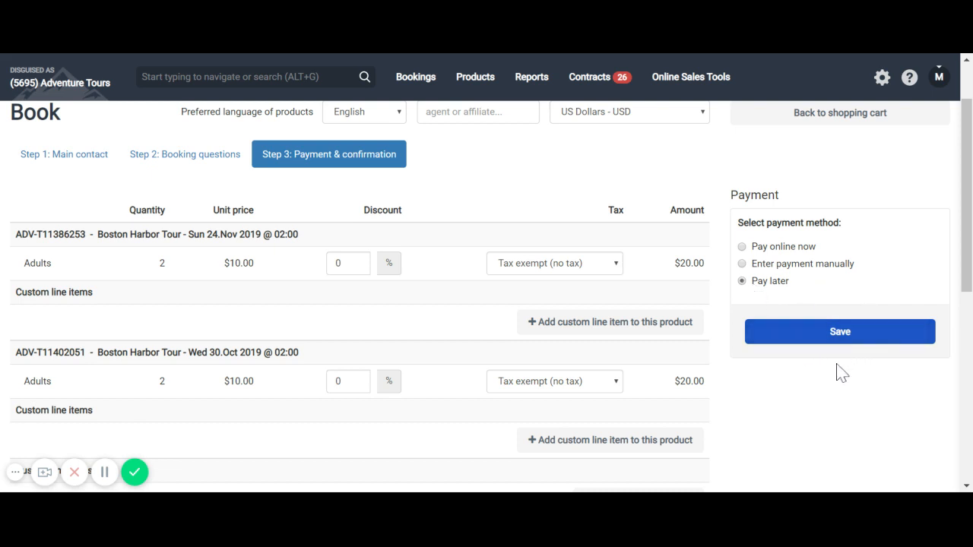
pyautogui.moveTo(417, 87)
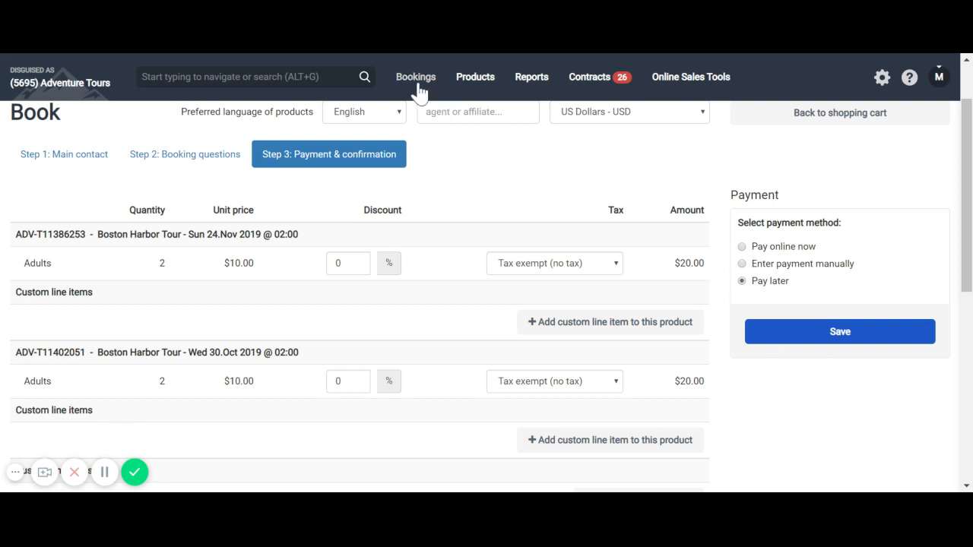
pyautogui.moveTo(474, 296)
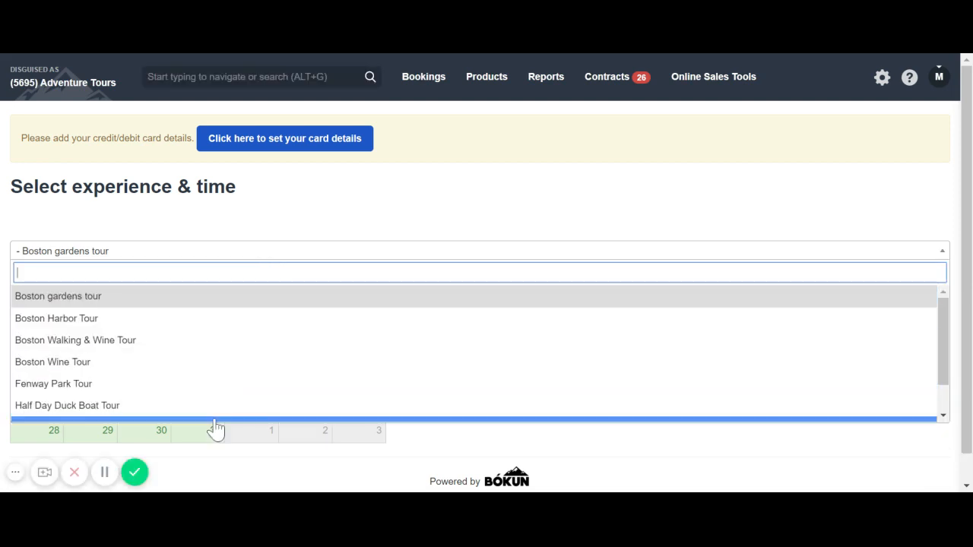
# Step: Select the Boston gardens tour at 09:00 and set the date to 21 October 2019
pyautogui.click(58, 295)
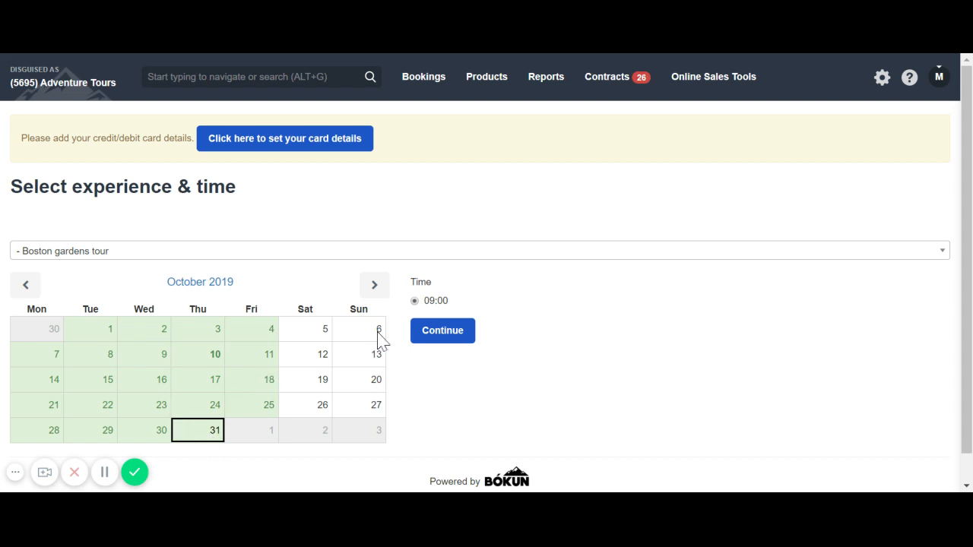
pyautogui.doubleClick(435, 301)
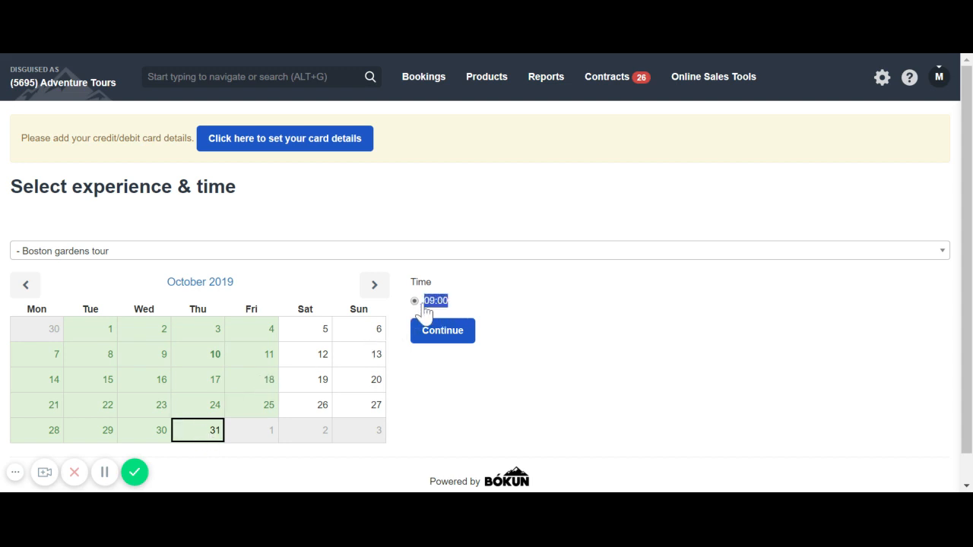
pyautogui.moveTo(368, 377)
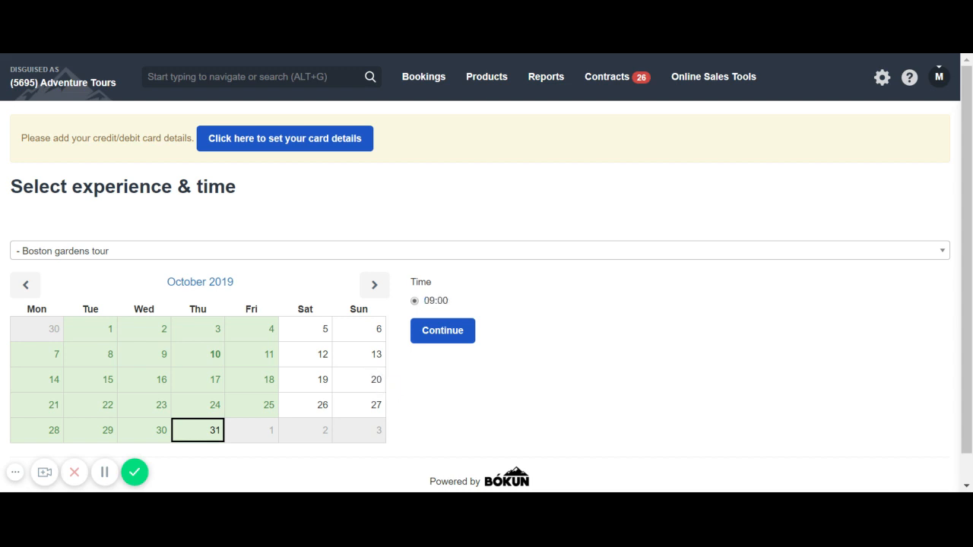
pyautogui.moveTo(362, 385)
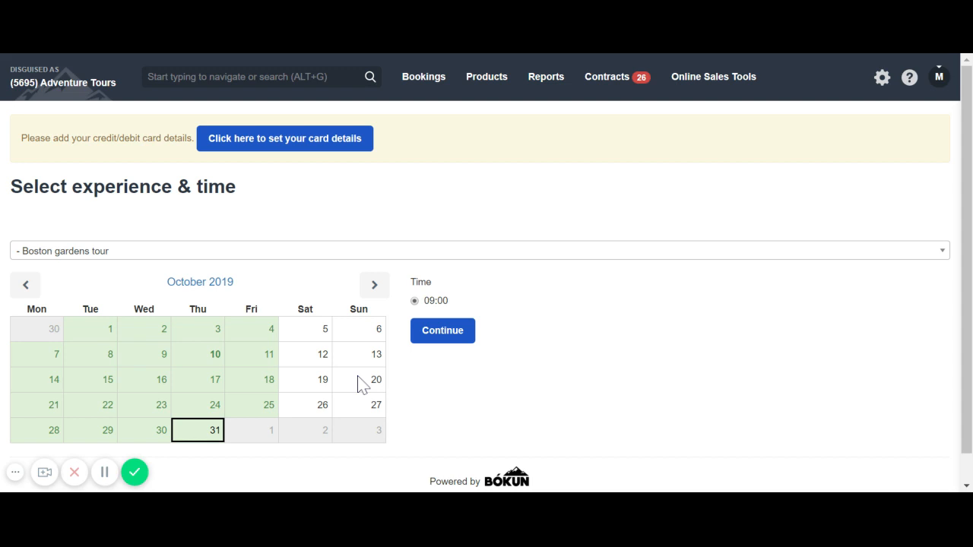
pyautogui.moveTo(362, 385)
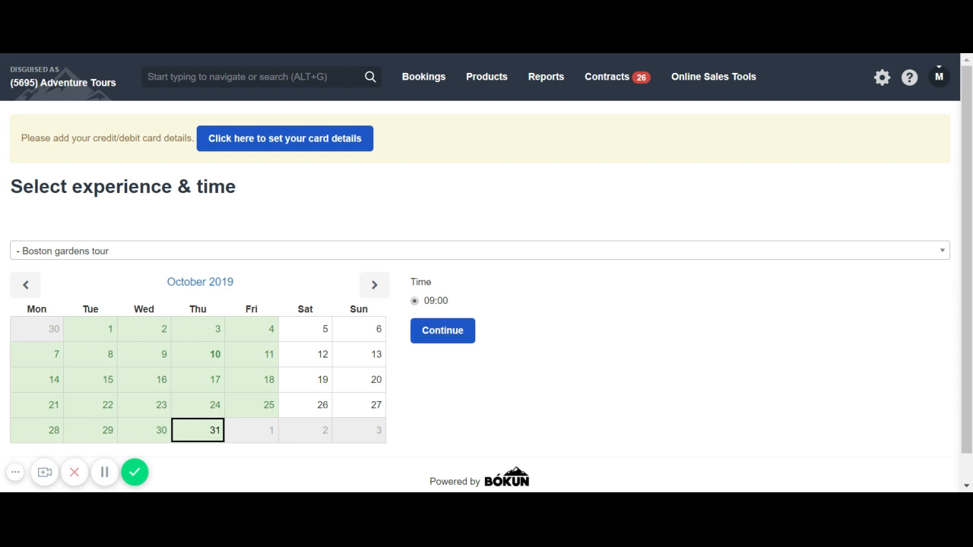
pyautogui.moveTo(50, 362)
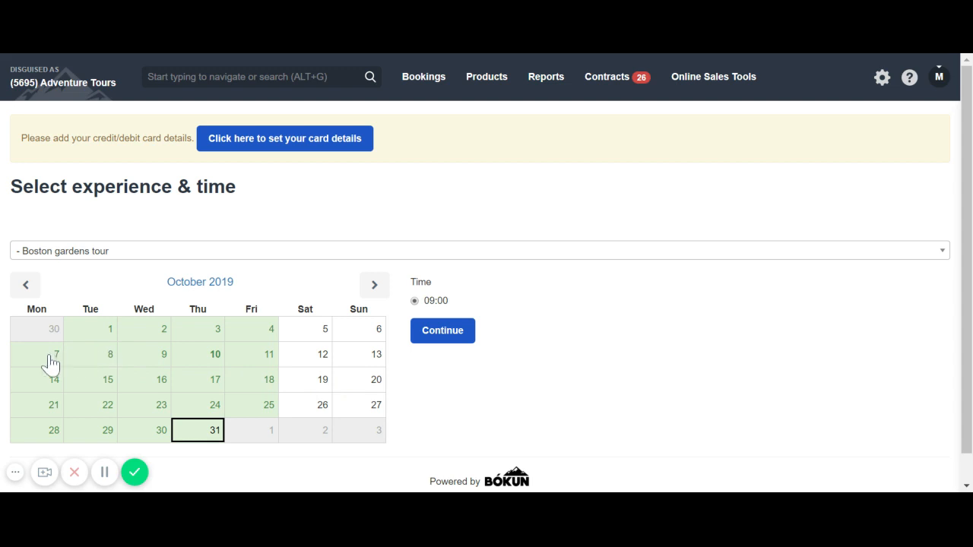
pyautogui.click(55, 354)
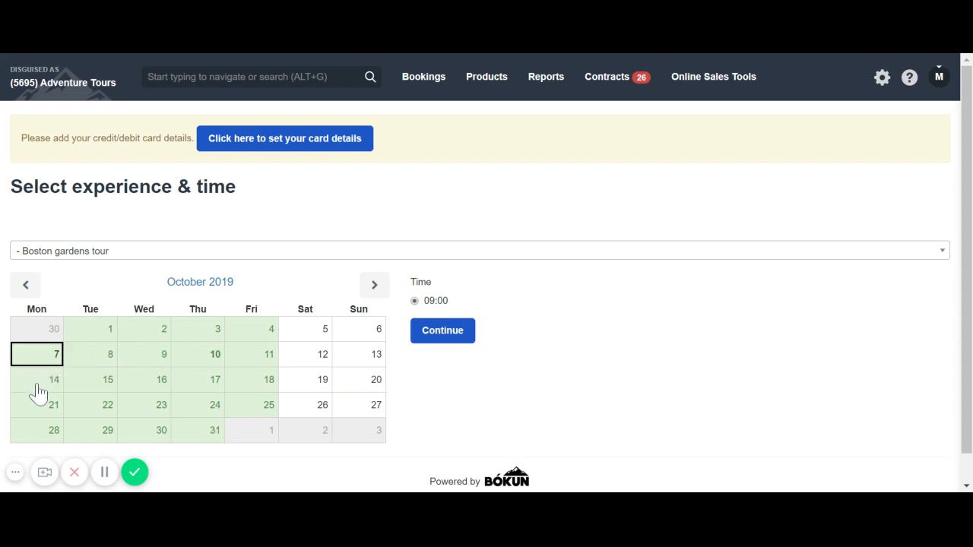
pyautogui.click(37, 404)
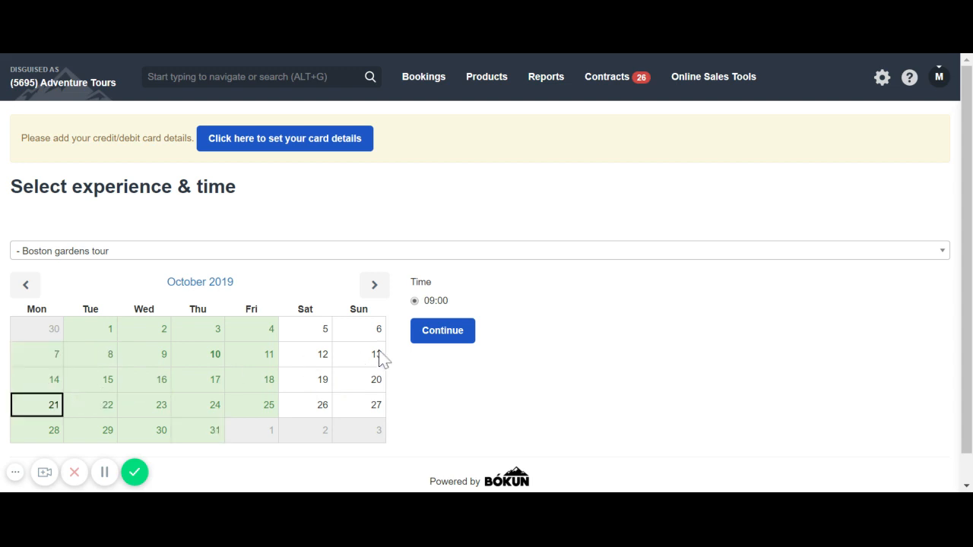
pyautogui.moveTo(443, 335)
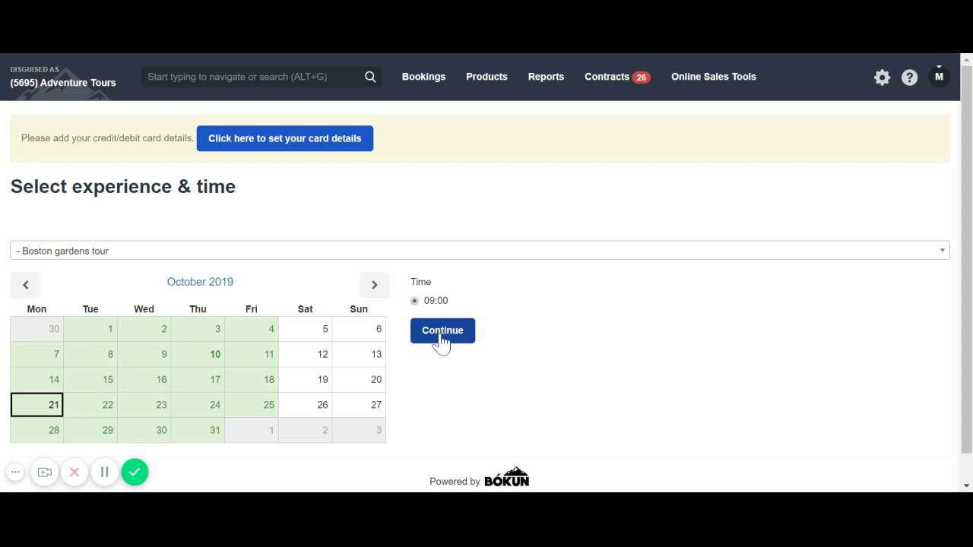
pyautogui.moveTo(469, 359)
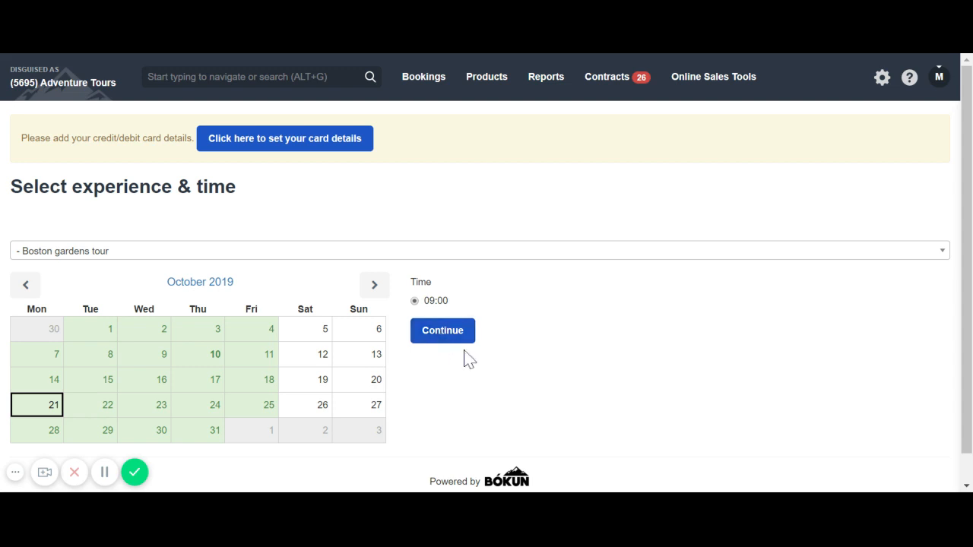
# Step: Enter customer name Test Booking and set Adults to 15 for a $157.50 total
pyautogui.click(442, 330)
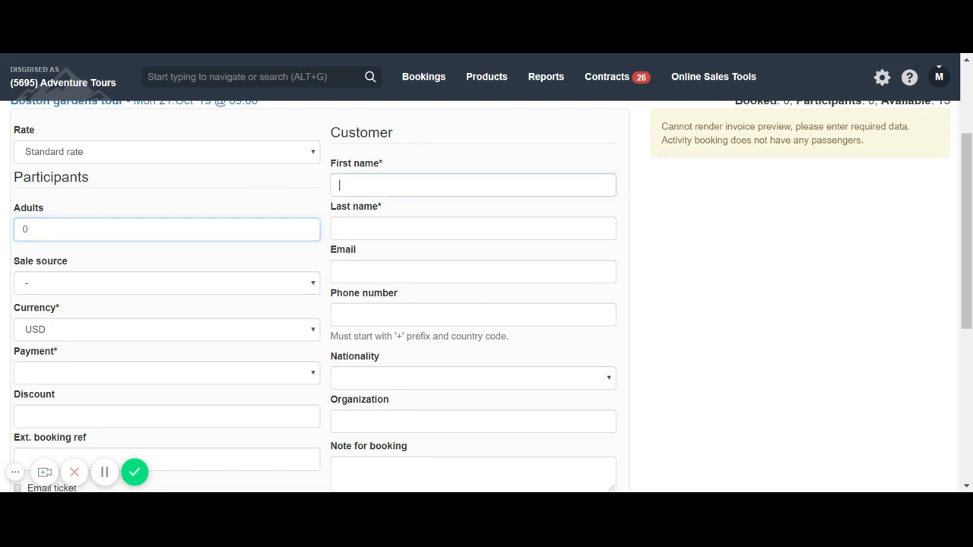
pyautogui.write('Test')
pyautogui.click(473, 228)
pyautogui.write('Book')
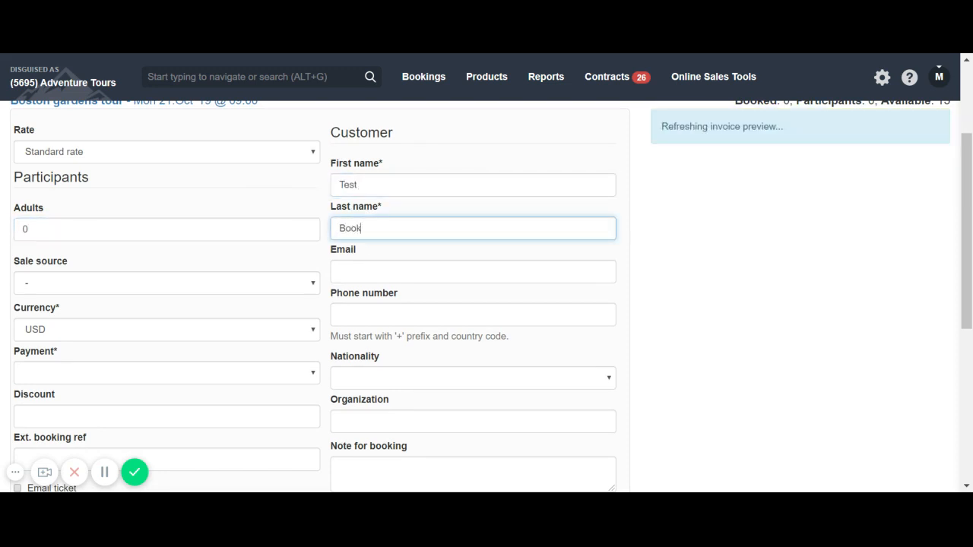
pyautogui.write('ing')
pyautogui.click(165, 230)
pyautogui.write('2')
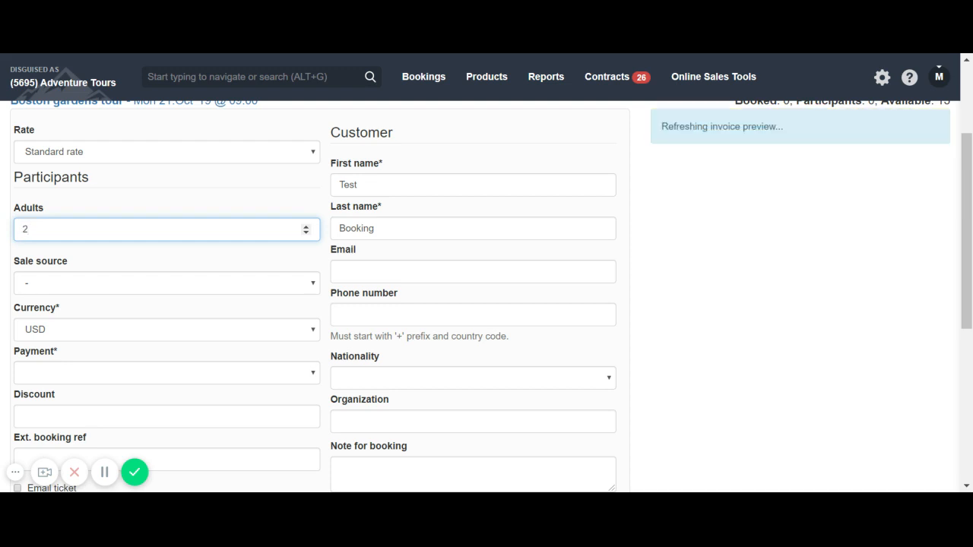
pyautogui.click(306, 225)
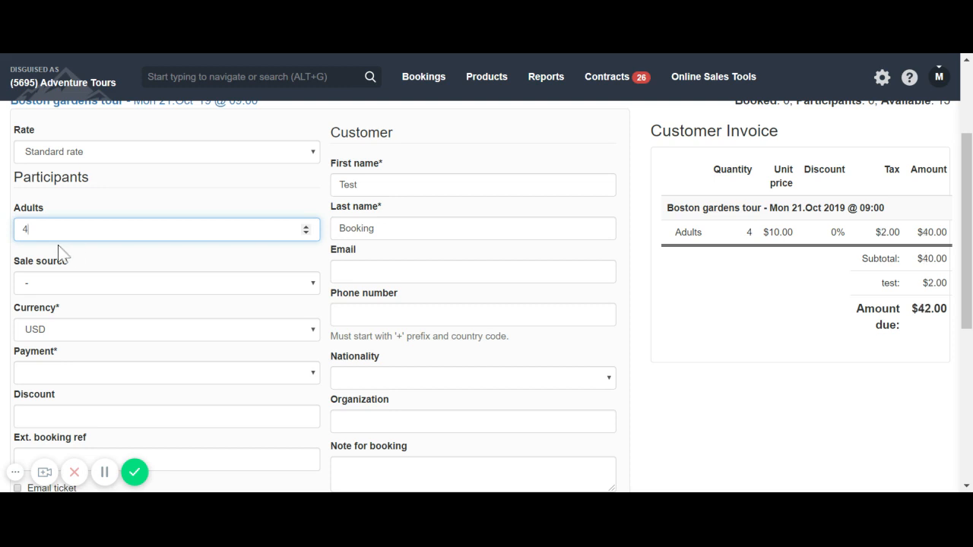
pyautogui.scroll(3)
pyautogui.write('15')
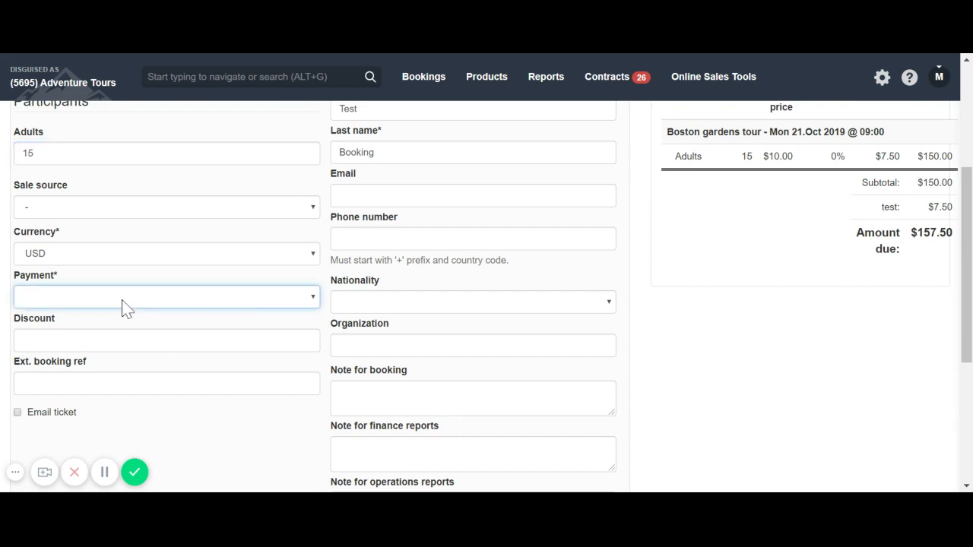
pyautogui.moveTo(137, 317)
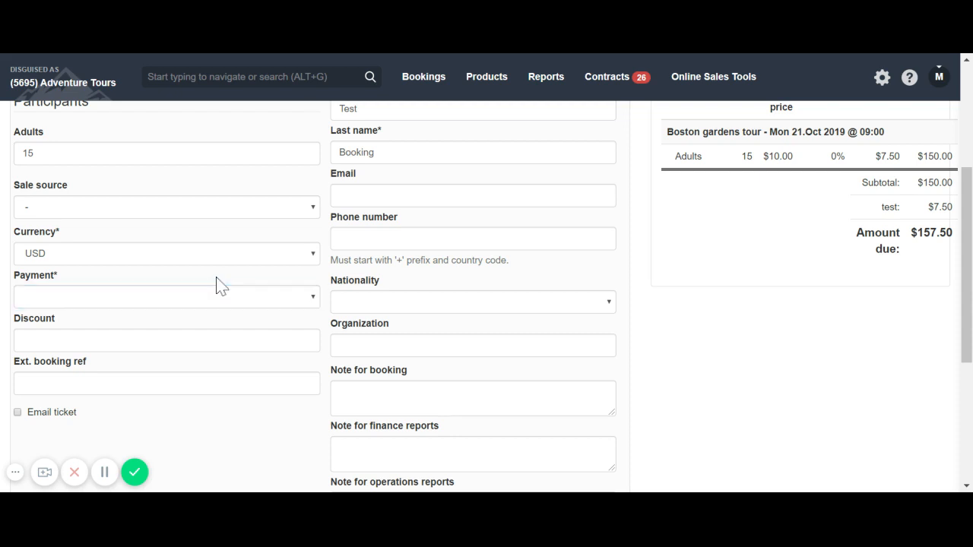
pyautogui.moveTo(307, 380)
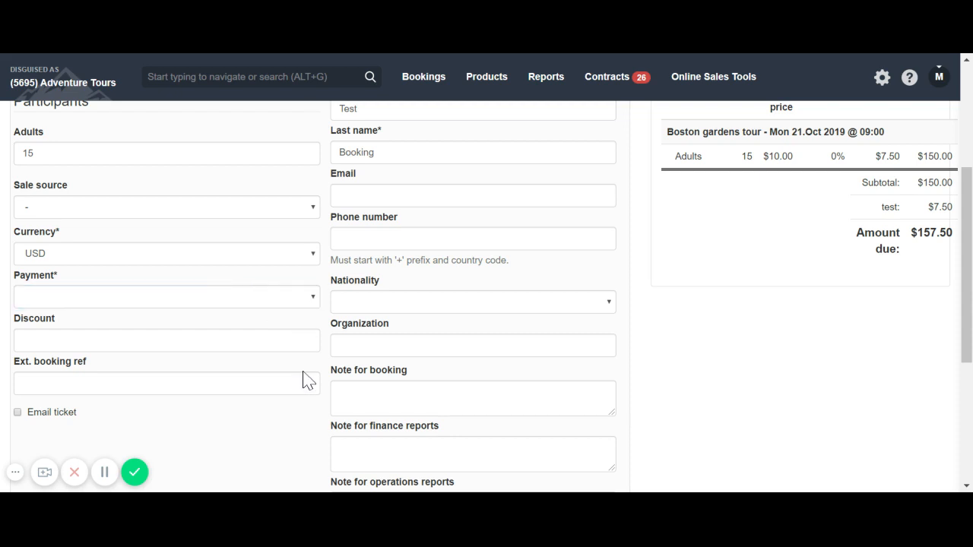
pyautogui.scroll(3)
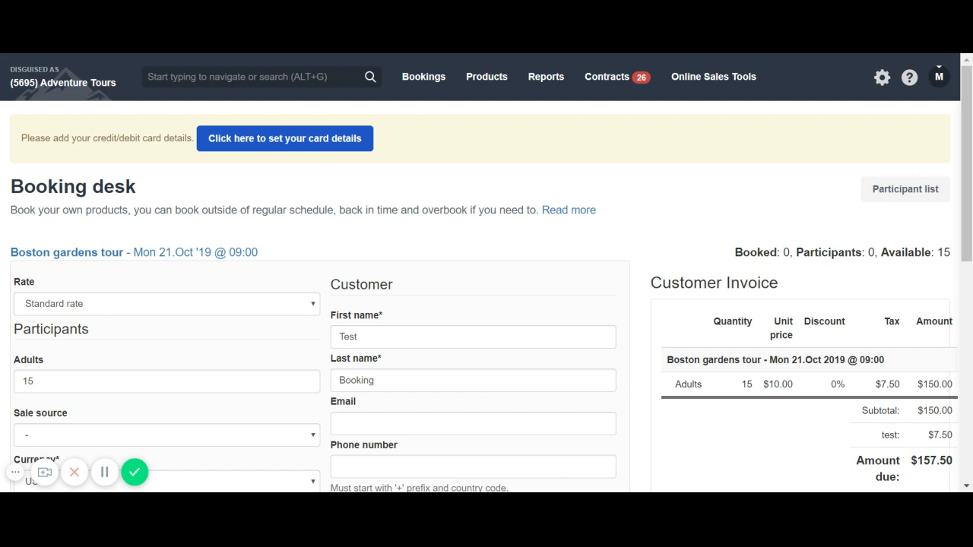
pyautogui.moveTo(422, 91)
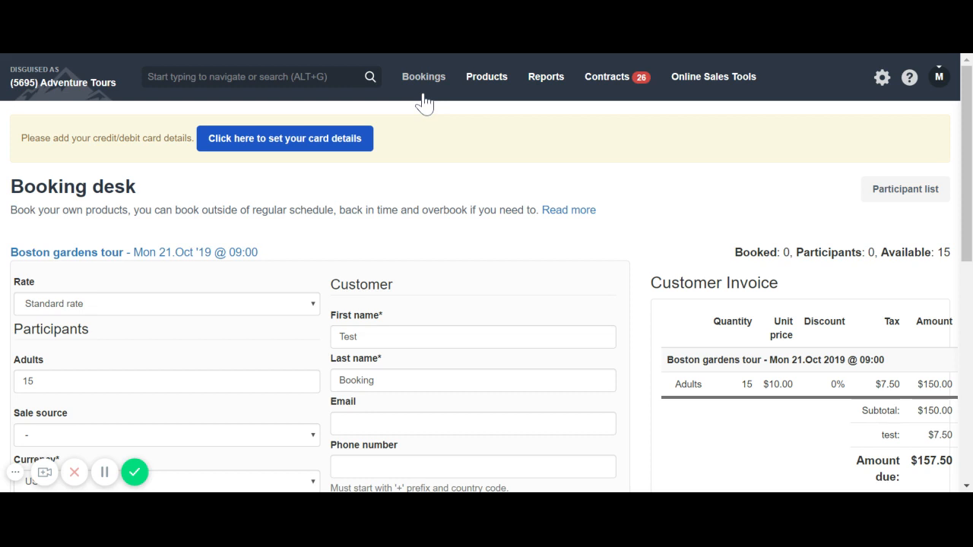
# Step: Open the Bookings menu from the top navigation bar
pyautogui.click(422, 76)
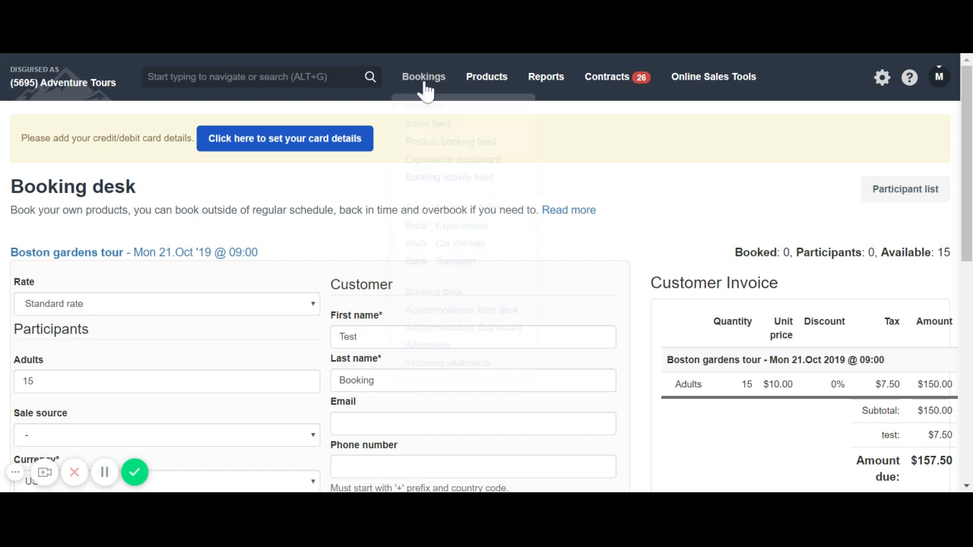
# Step: Go to the Sales feed and scroll through the 21 confirmed and pending results led by Test Booking entries
pyautogui.click(429, 123)
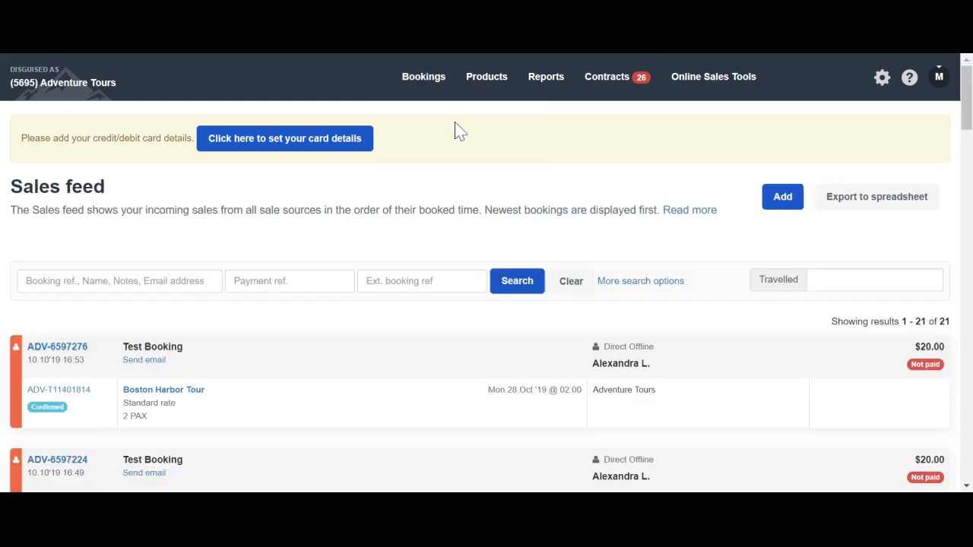
pyautogui.scroll(-3)
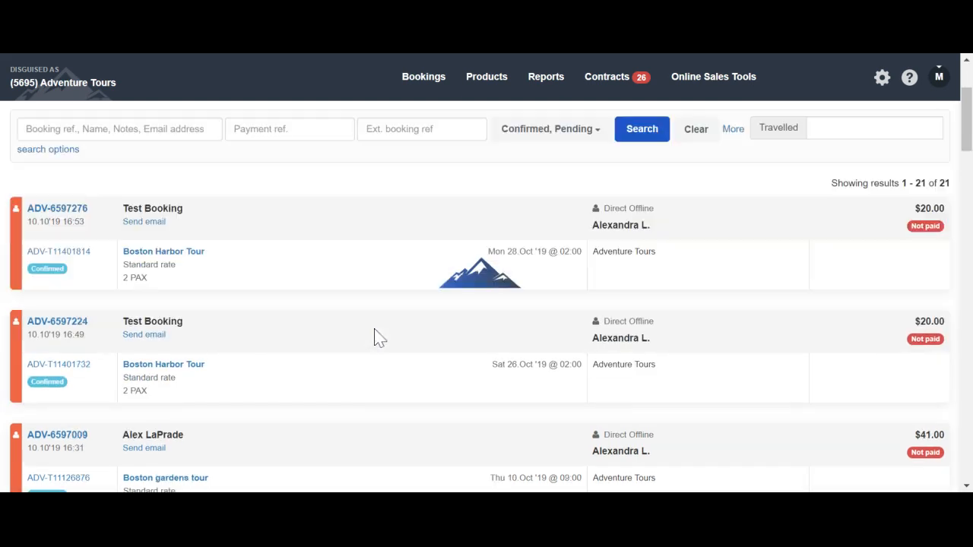
pyautogui.scroll(-3)
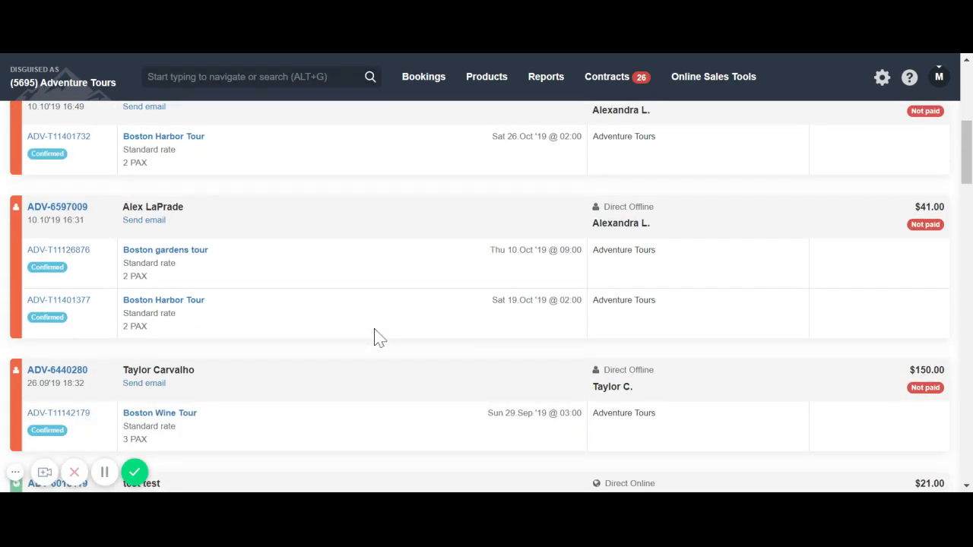
pyautogui.scroll(3)
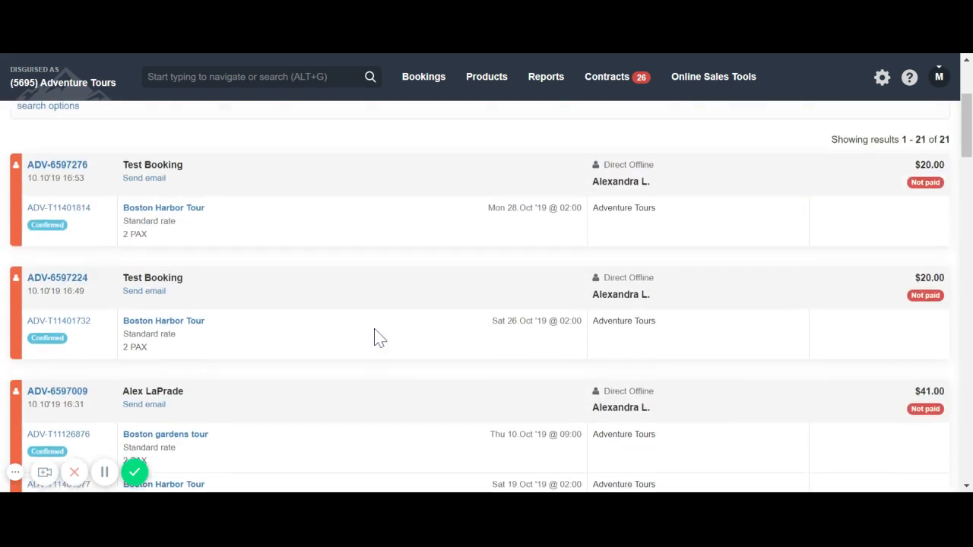
pyautogui.click(47, 105)
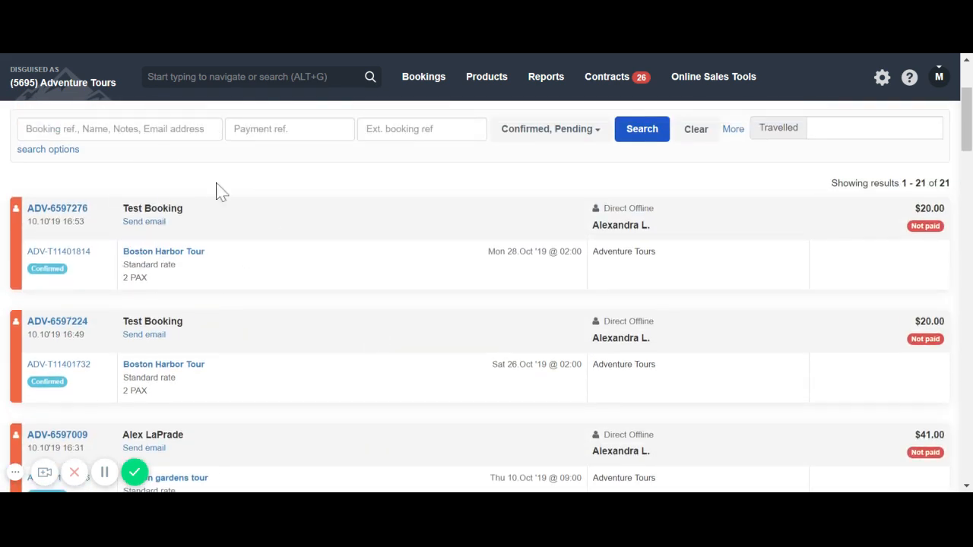
pyautogui.moveTo(240, 272)
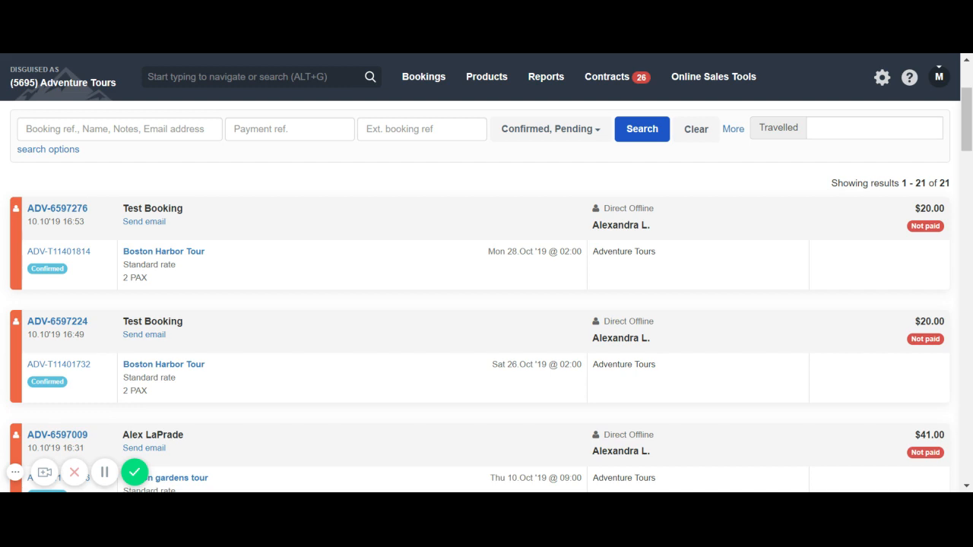
pyautogui.moveTo(134, 471)
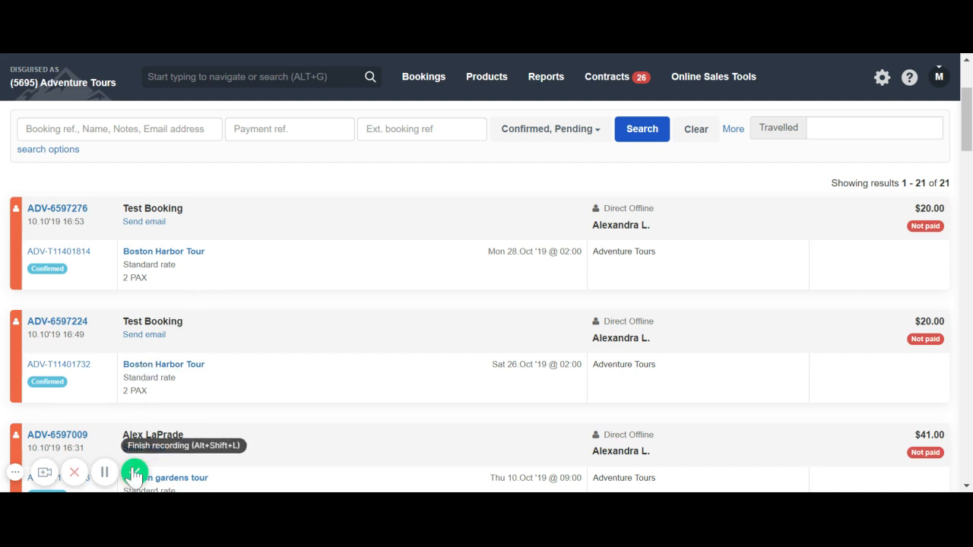